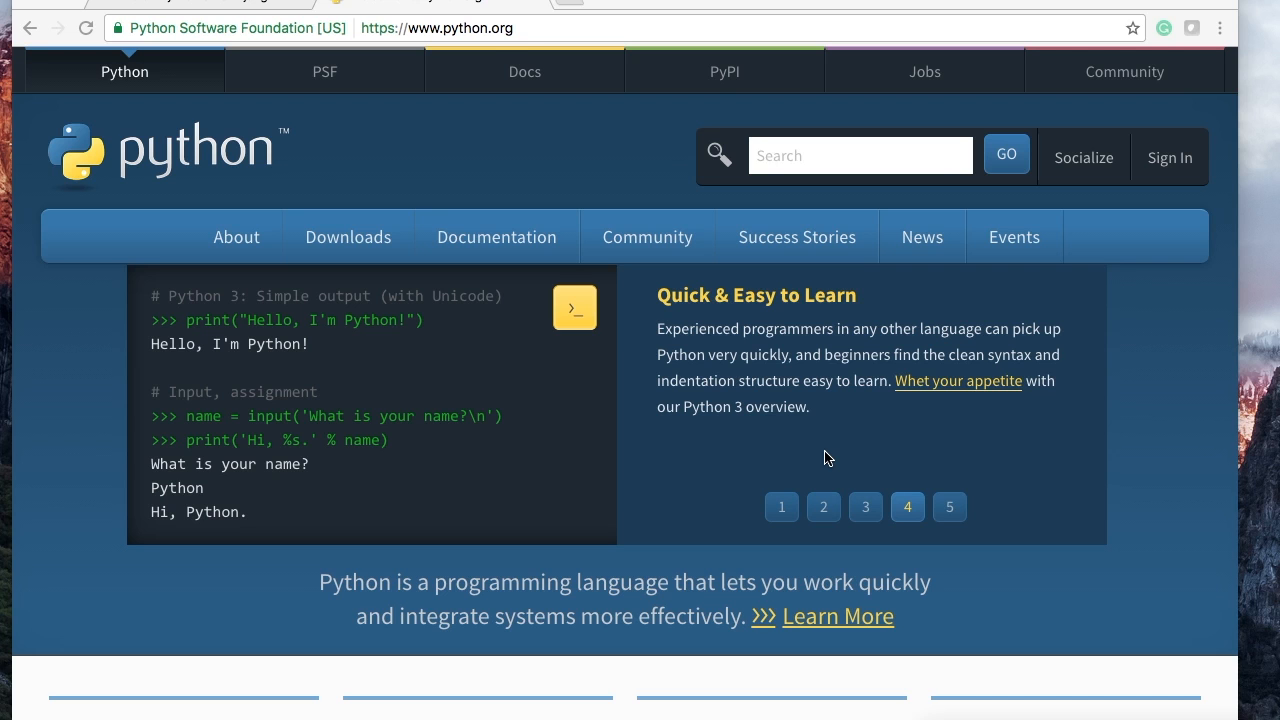
mouse_move(502, 104)
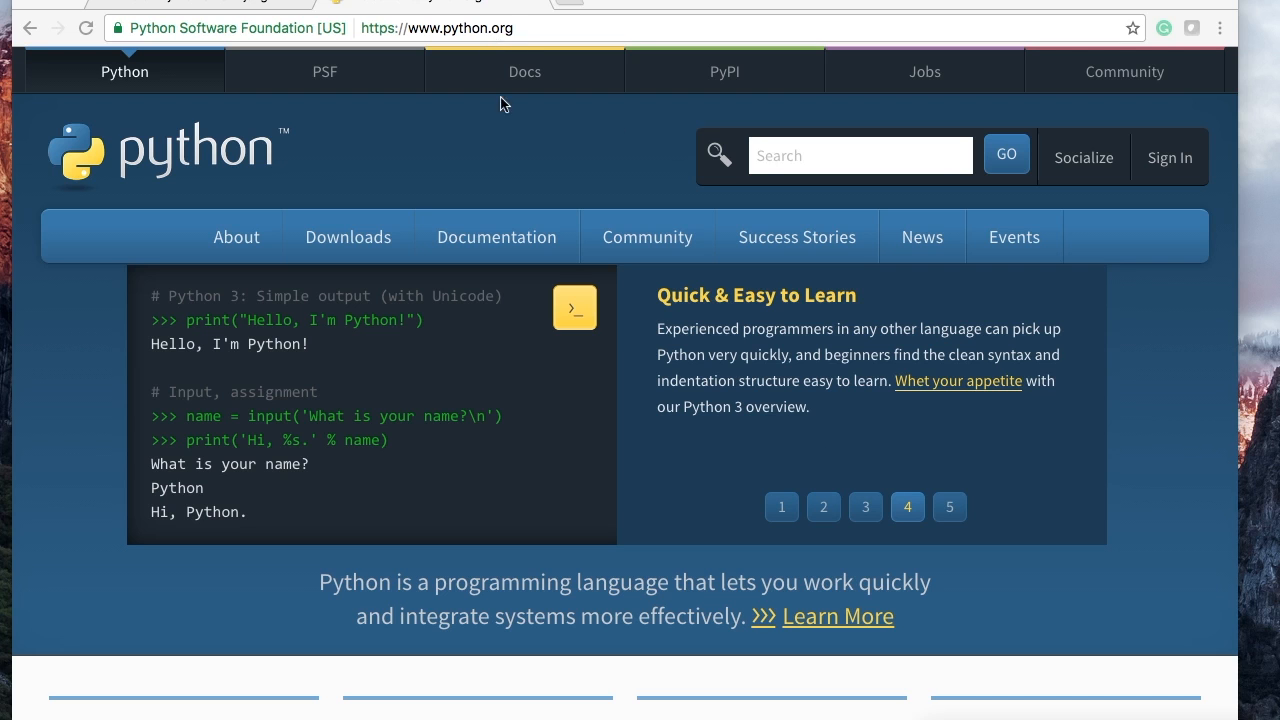
Get the Python 3.5.2 Mac OS X installer from python.org's Downloads menu
left_click(348, 237)
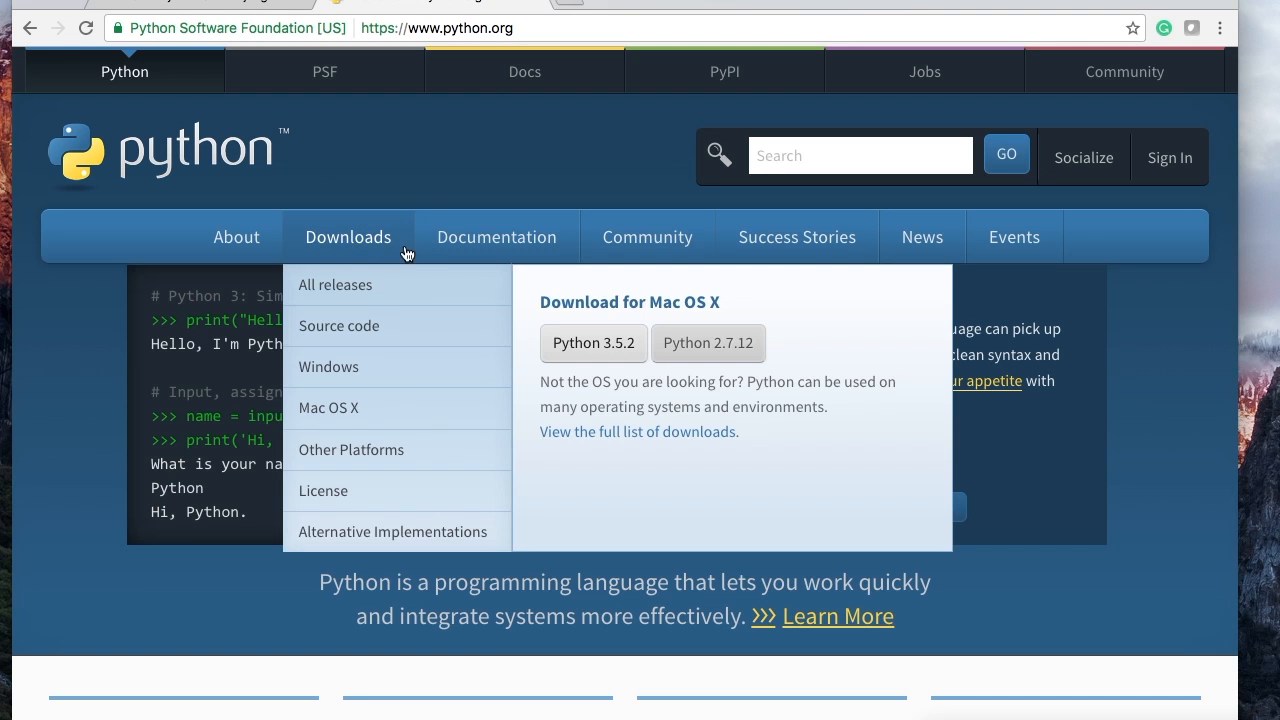
mouse_move(593, 343)
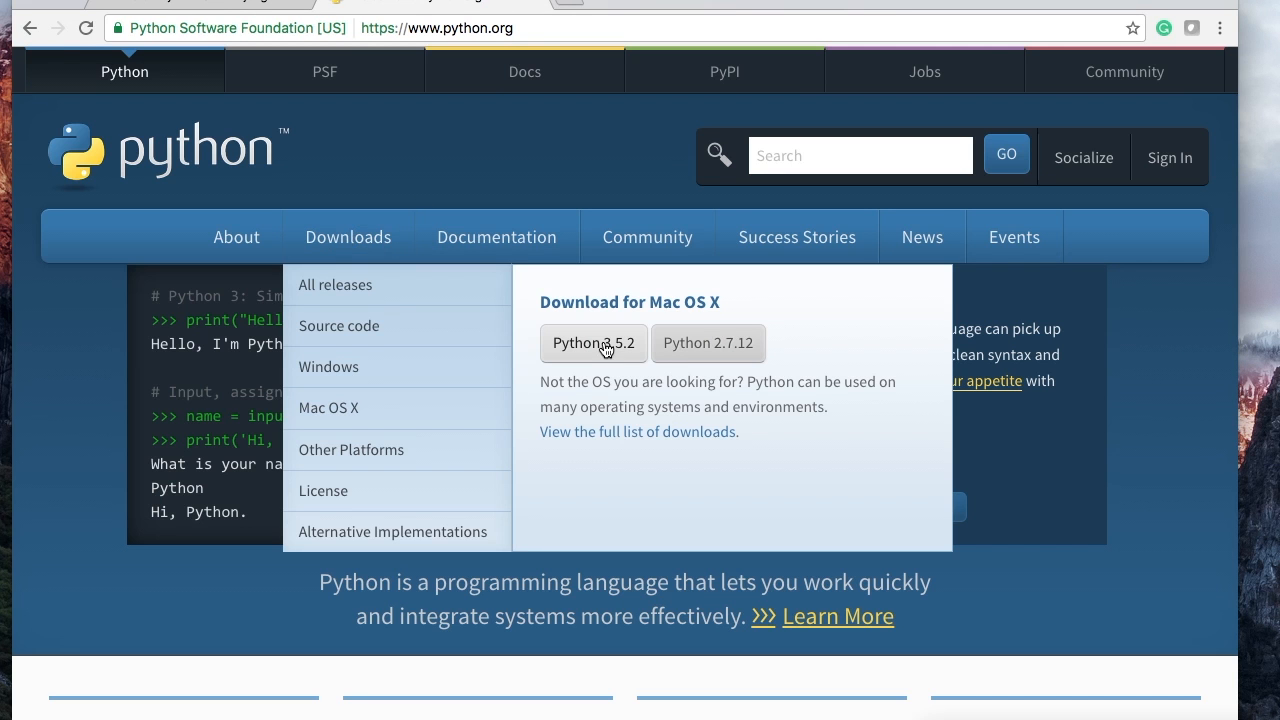
mouse_move(623, 372)
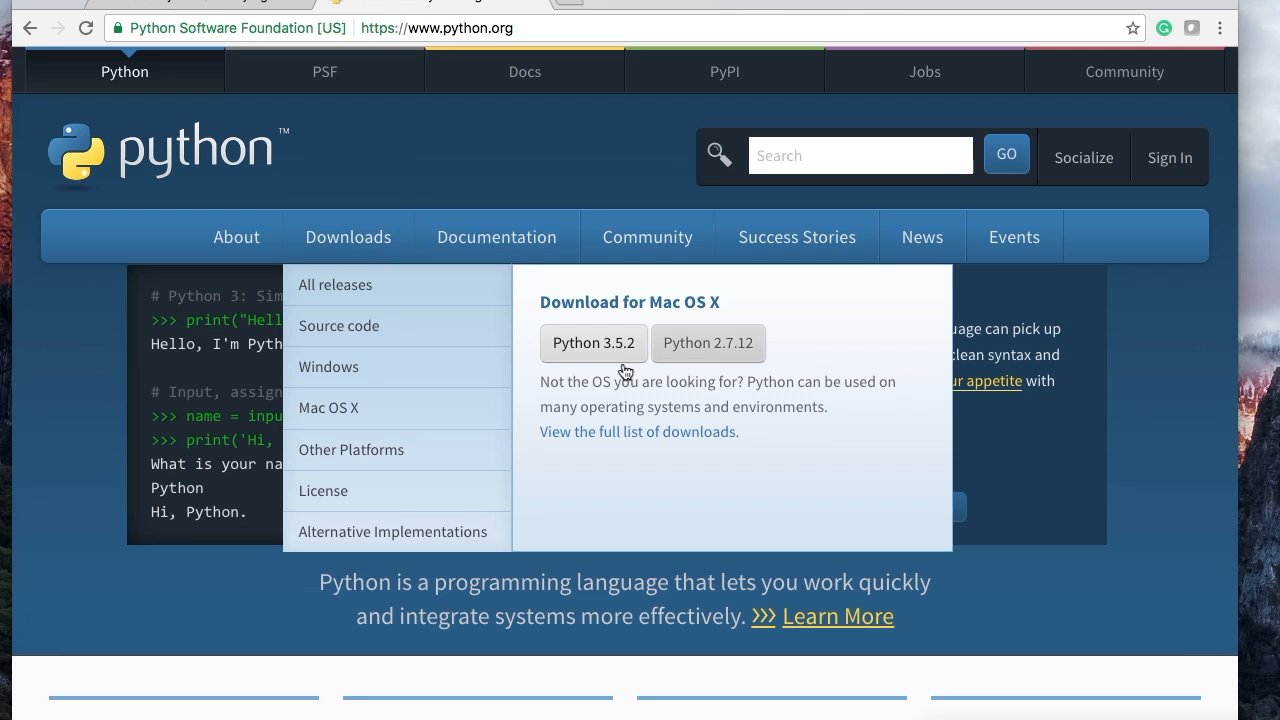
mouse_move(608, 357)
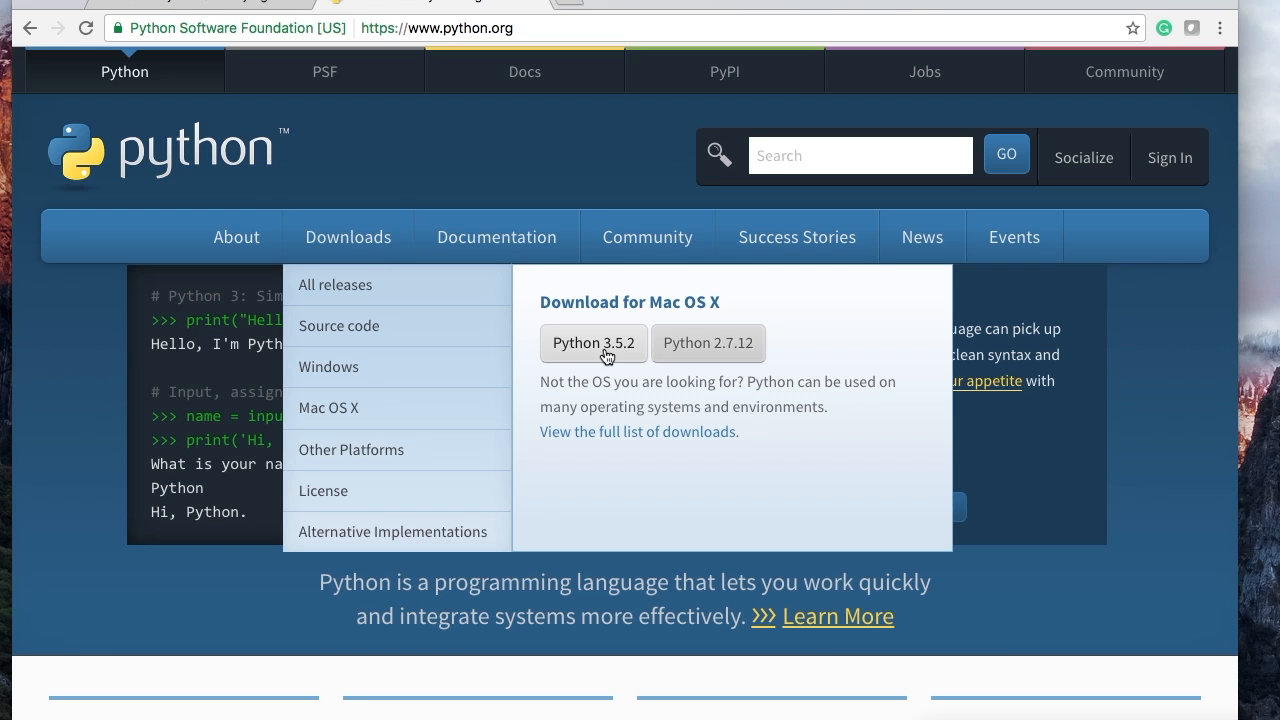
mouse_move(670, 310)
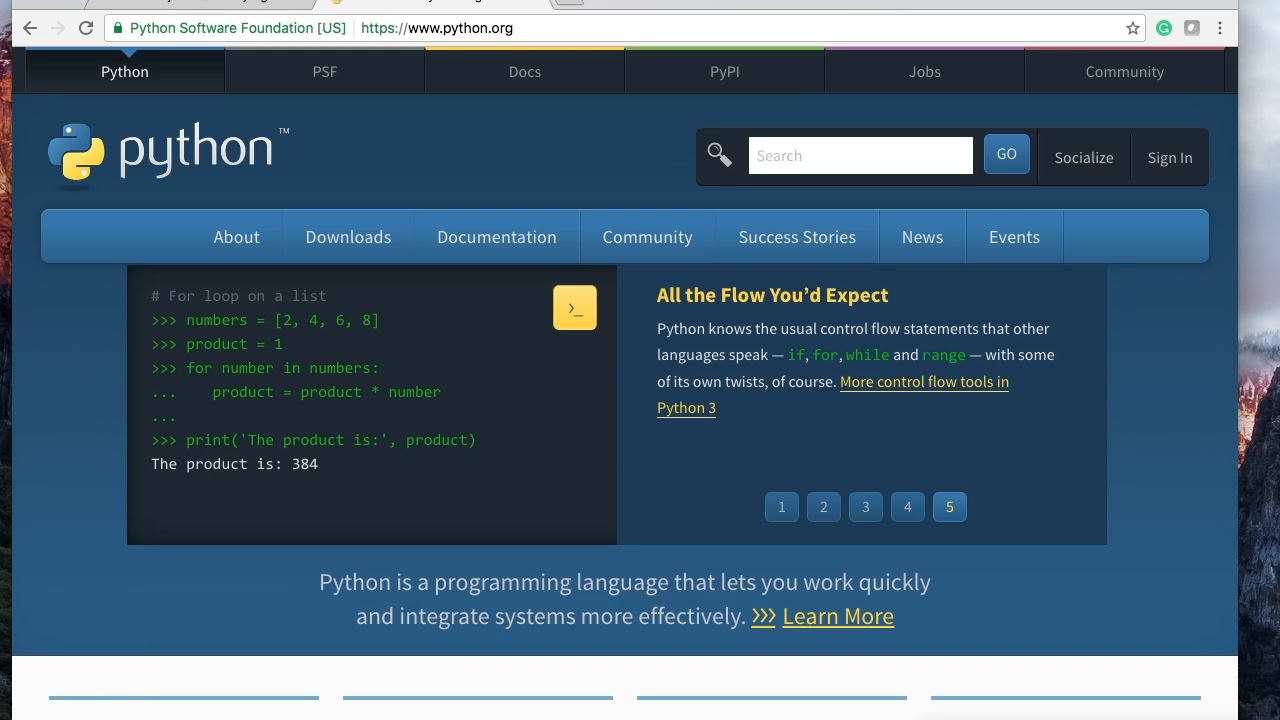
mouse_move(583, 484)
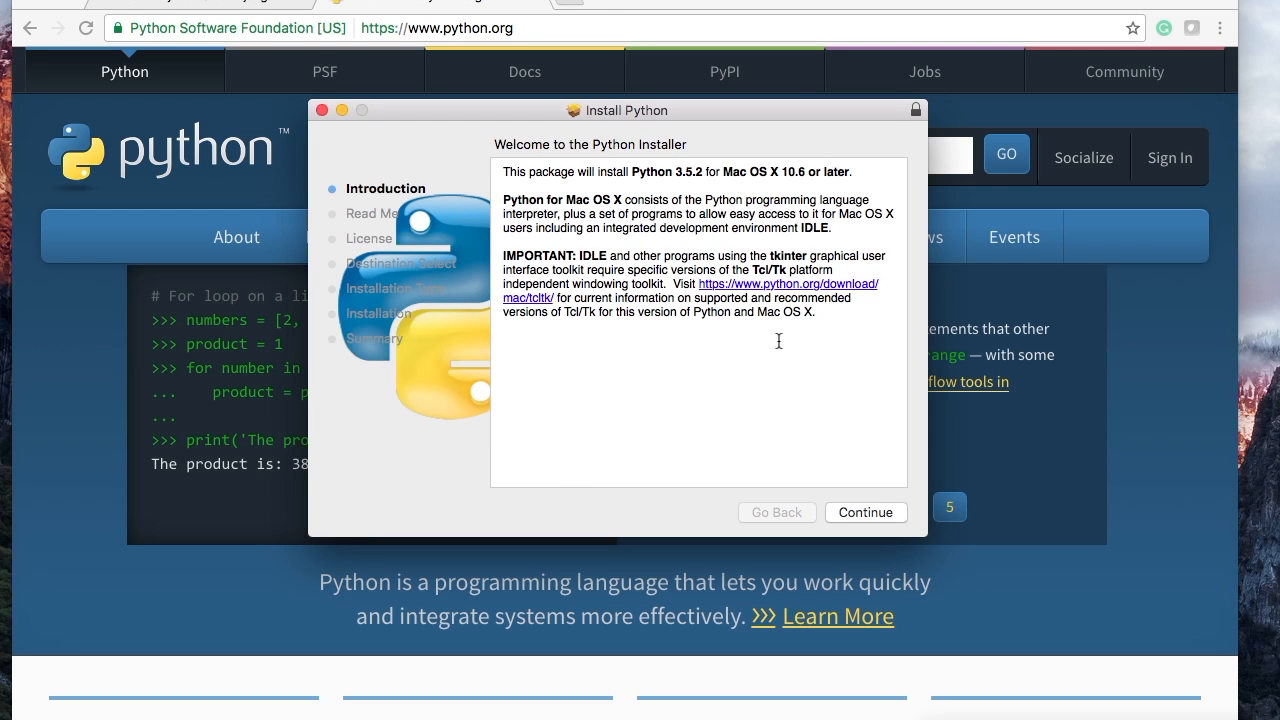
mouse_move(811, 404)
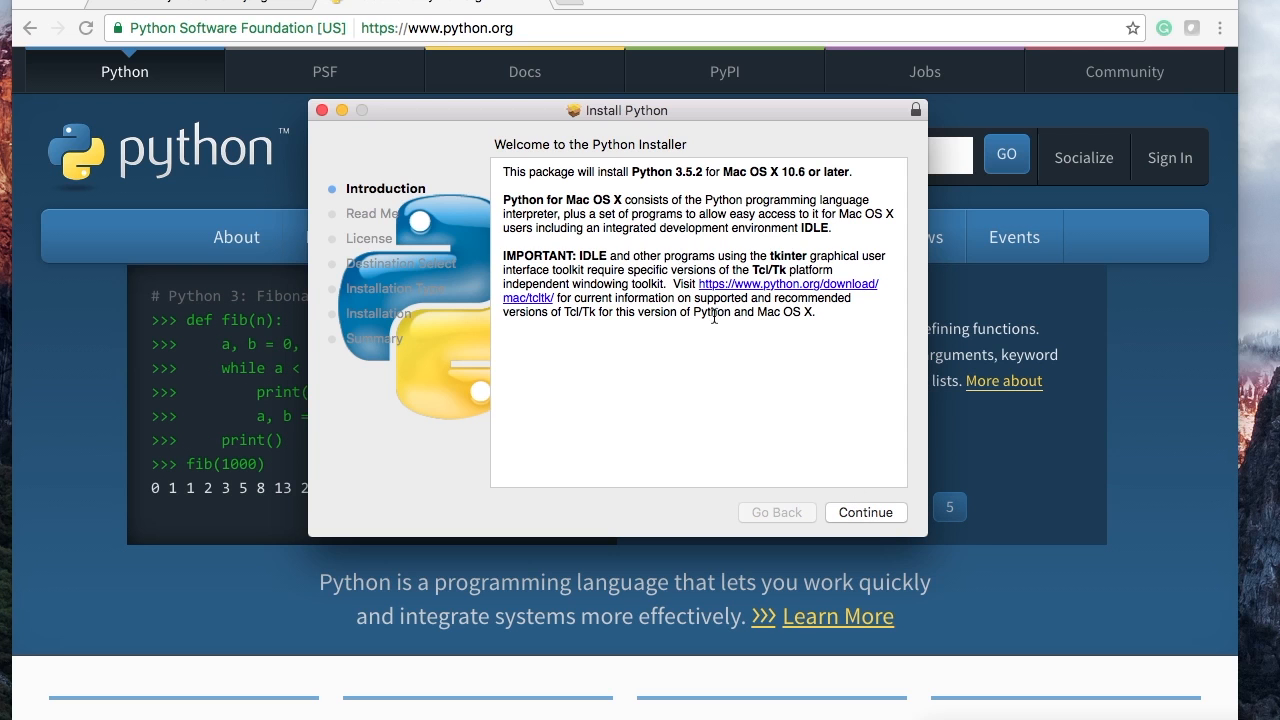
mouse_move(600, 200)
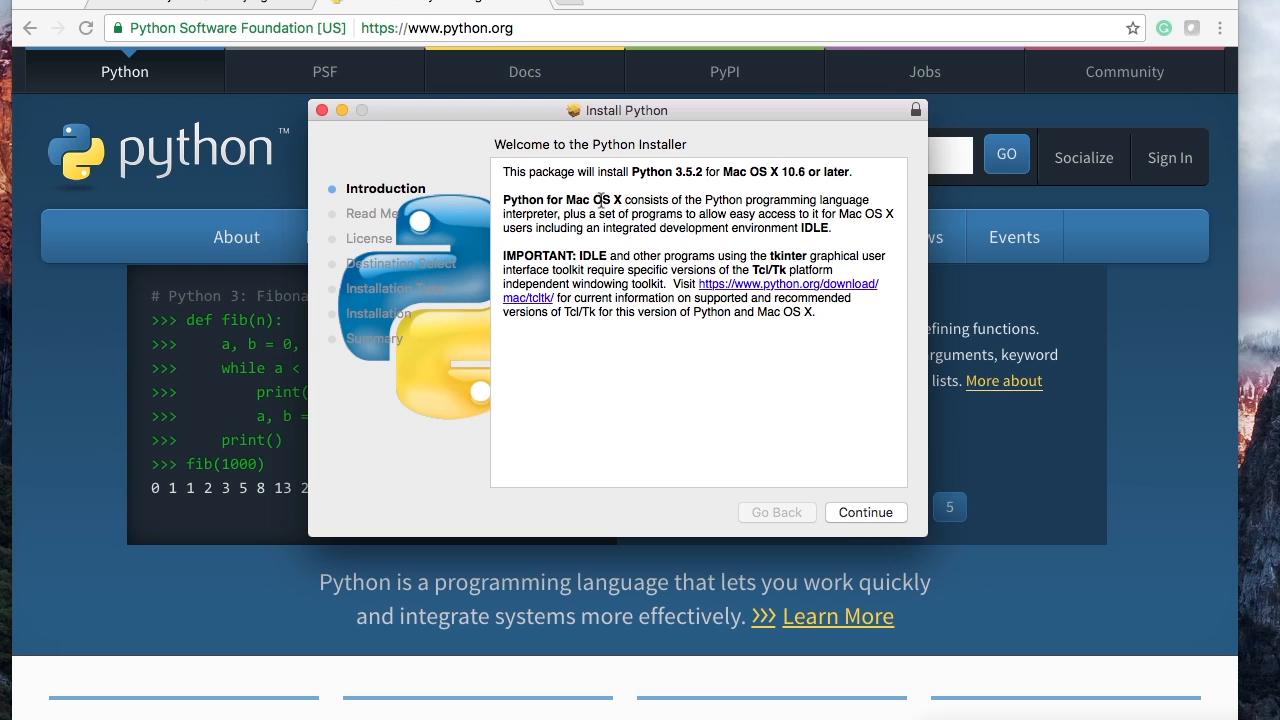
Continue past the installer's Introduction page to the Read Me
left_click(864, 512)
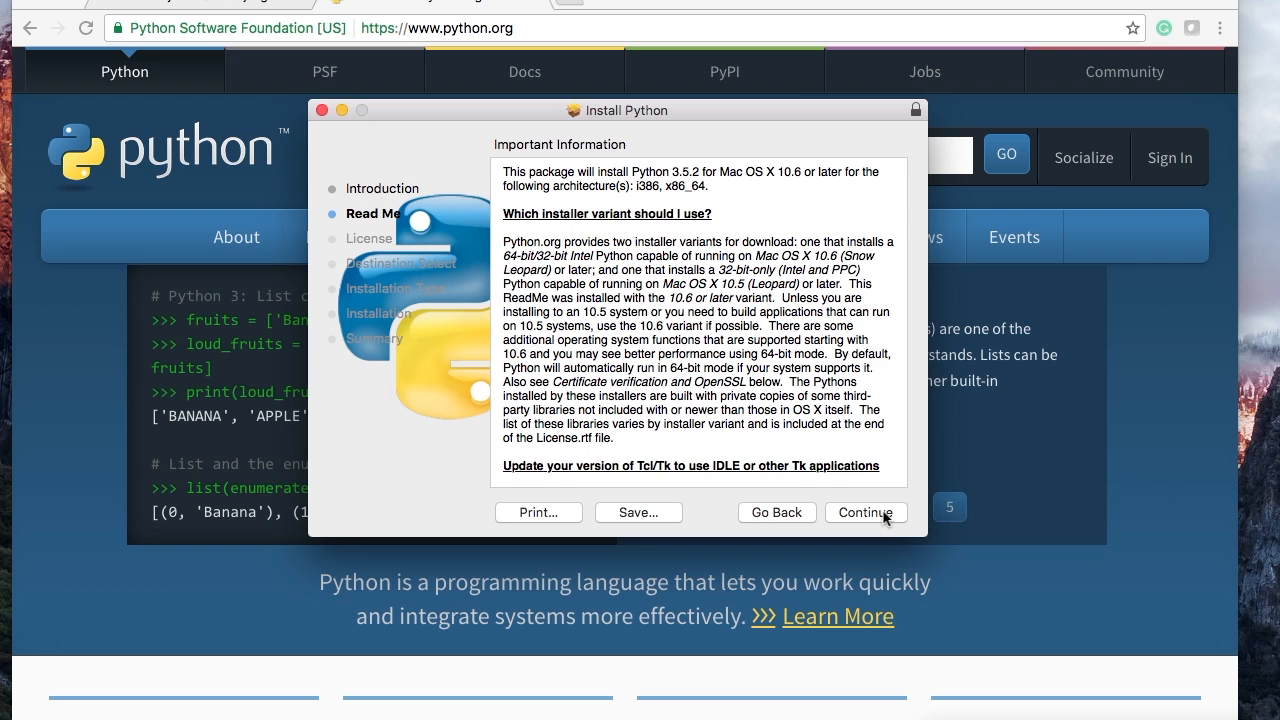
Continue past the Read Me to the Software License Agreement
left_click(864, 512)
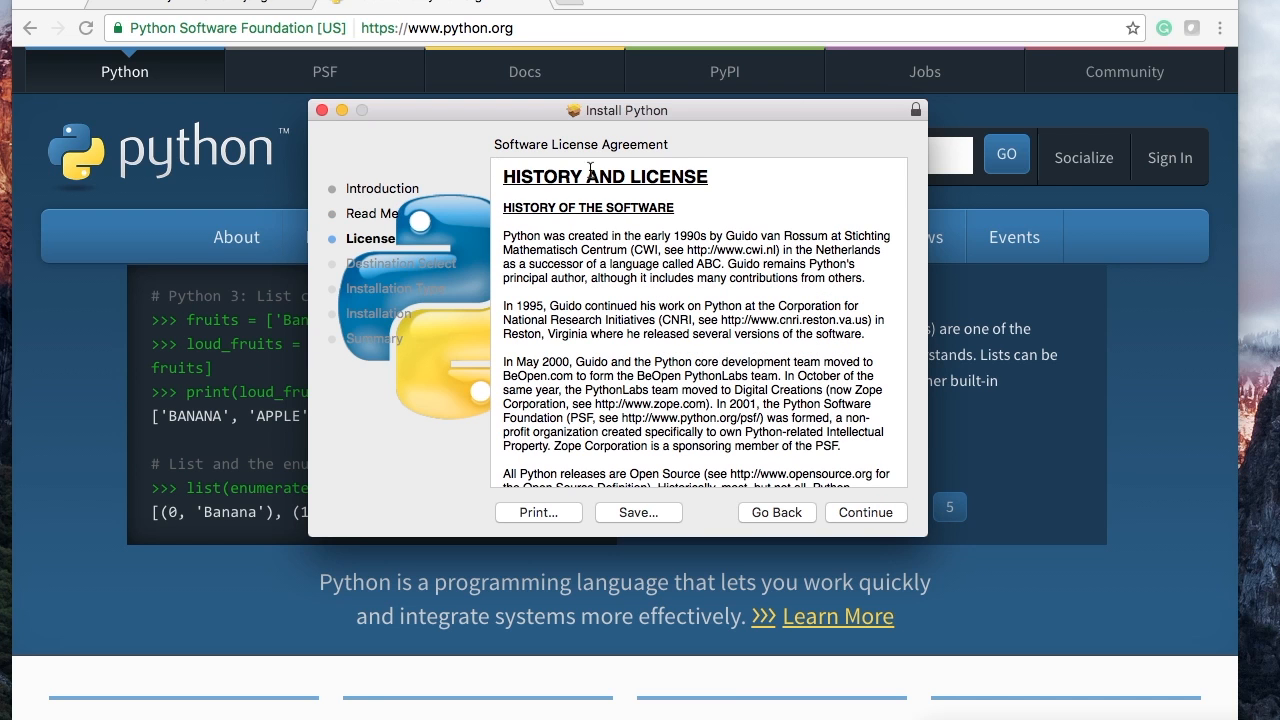
mouse_move(816, 170)
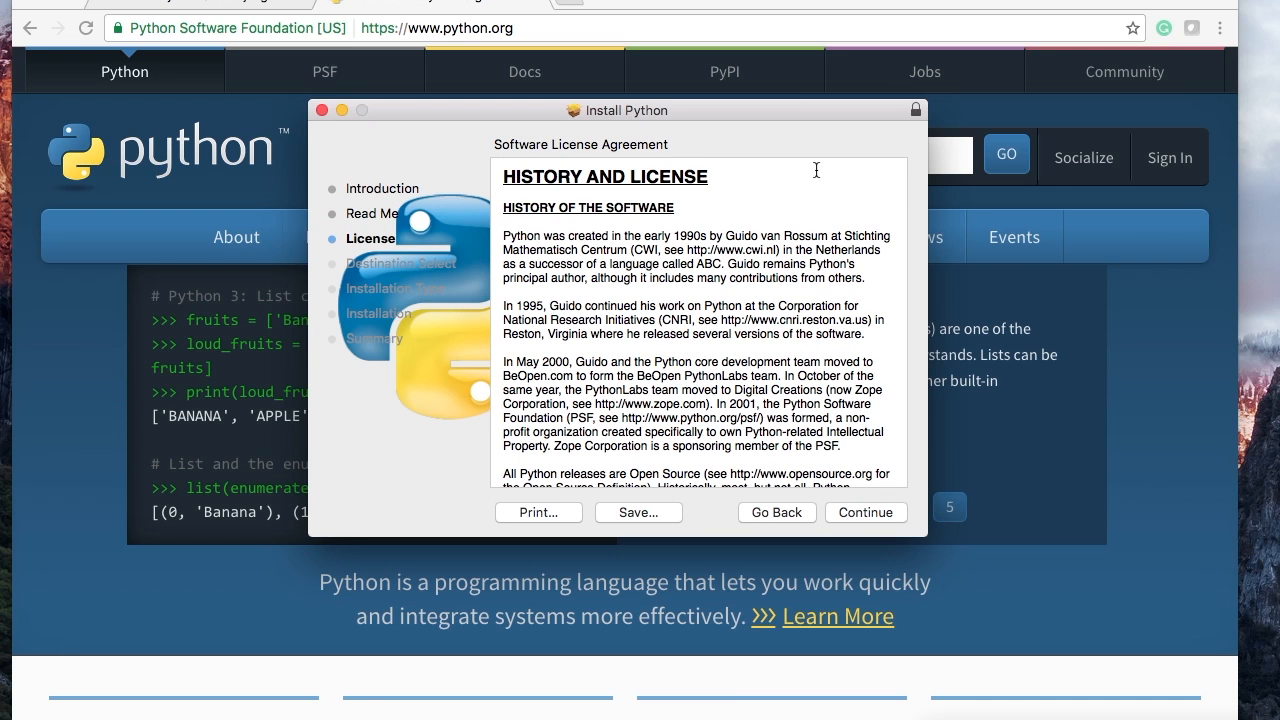
mouse_move(795, 220)
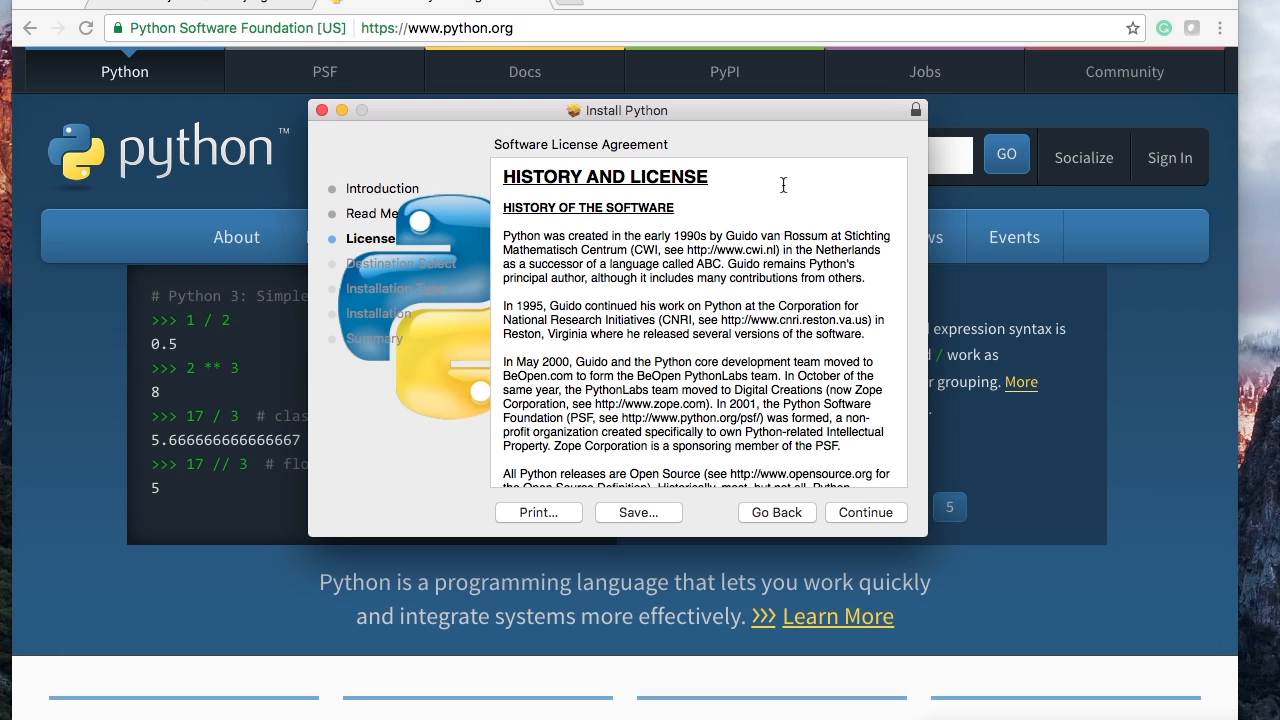
mouse_move(644, 217)
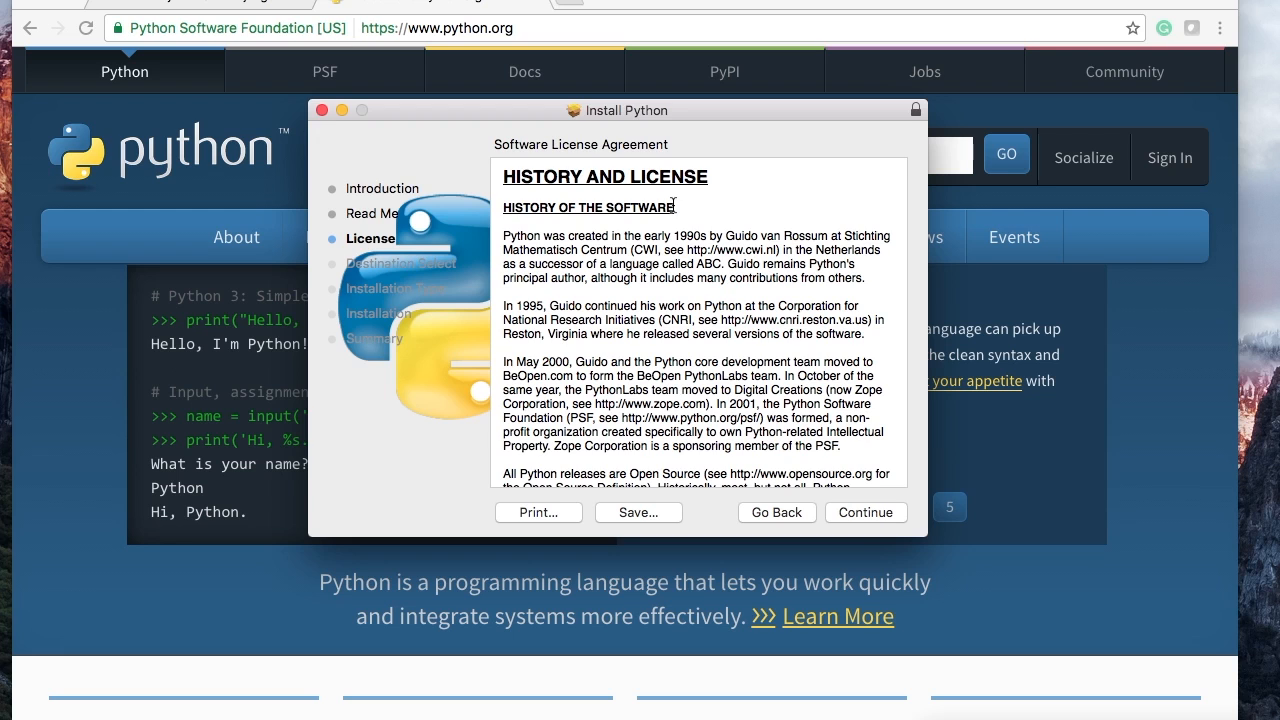
mouse_move(731, 379)
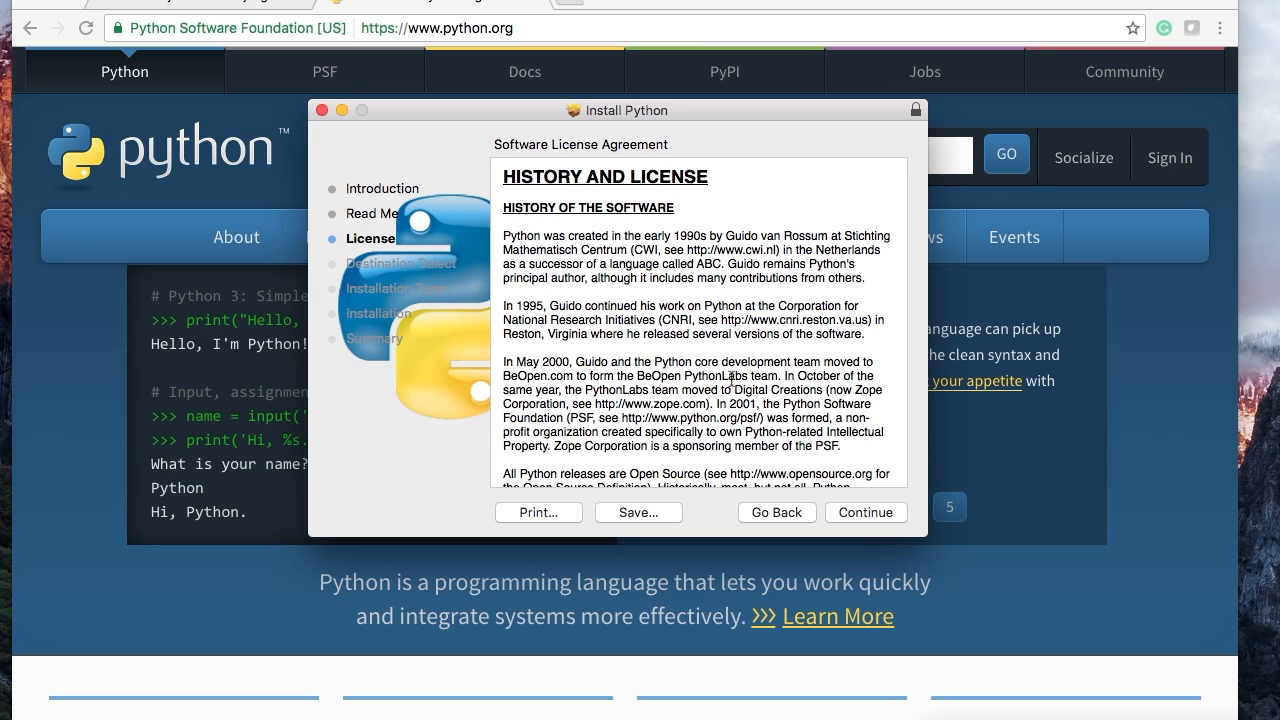
mouse_move(858, 505)
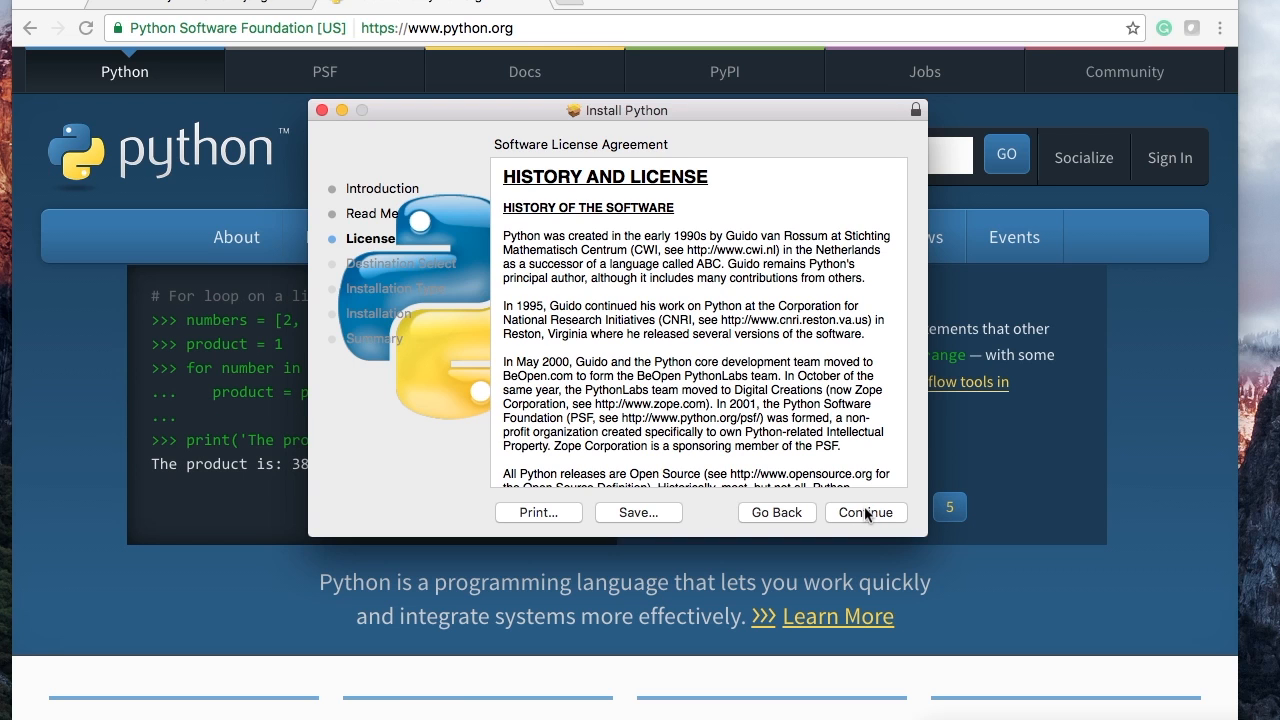
Agree to the Python 3.5.2 license terms to reach Select a Destination
left_click(864, 512)
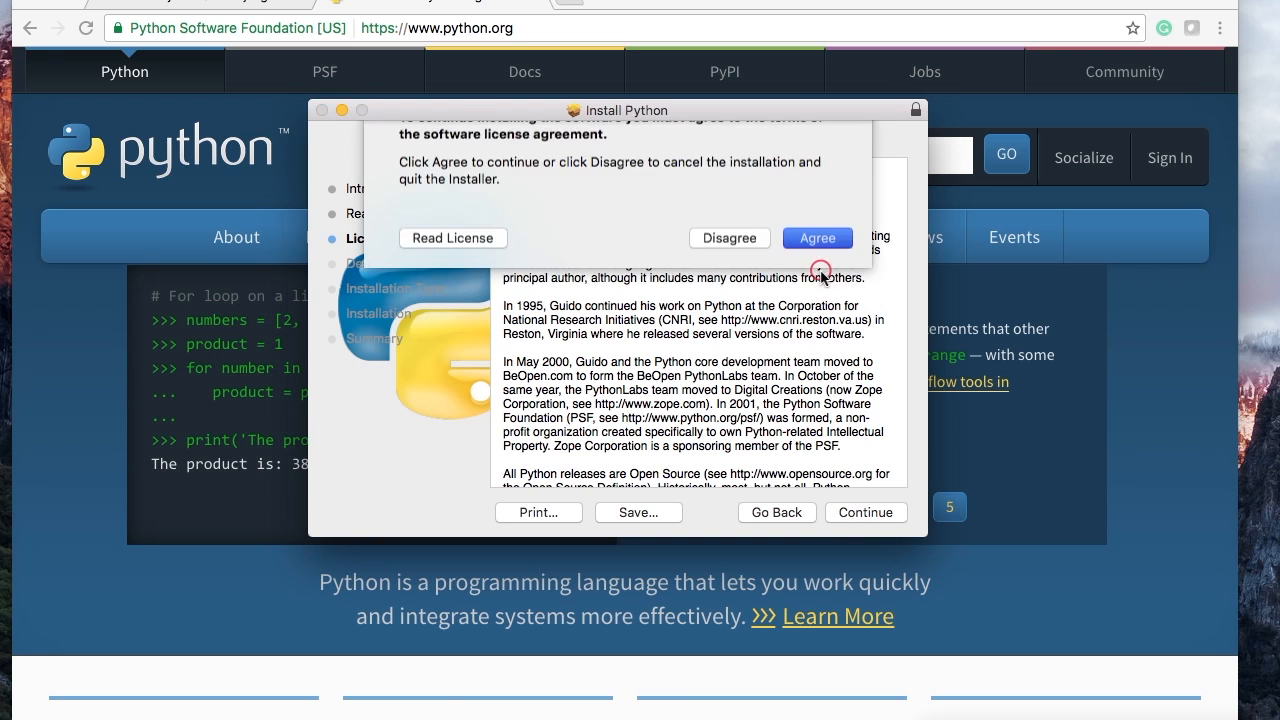
left_click(817, 238)
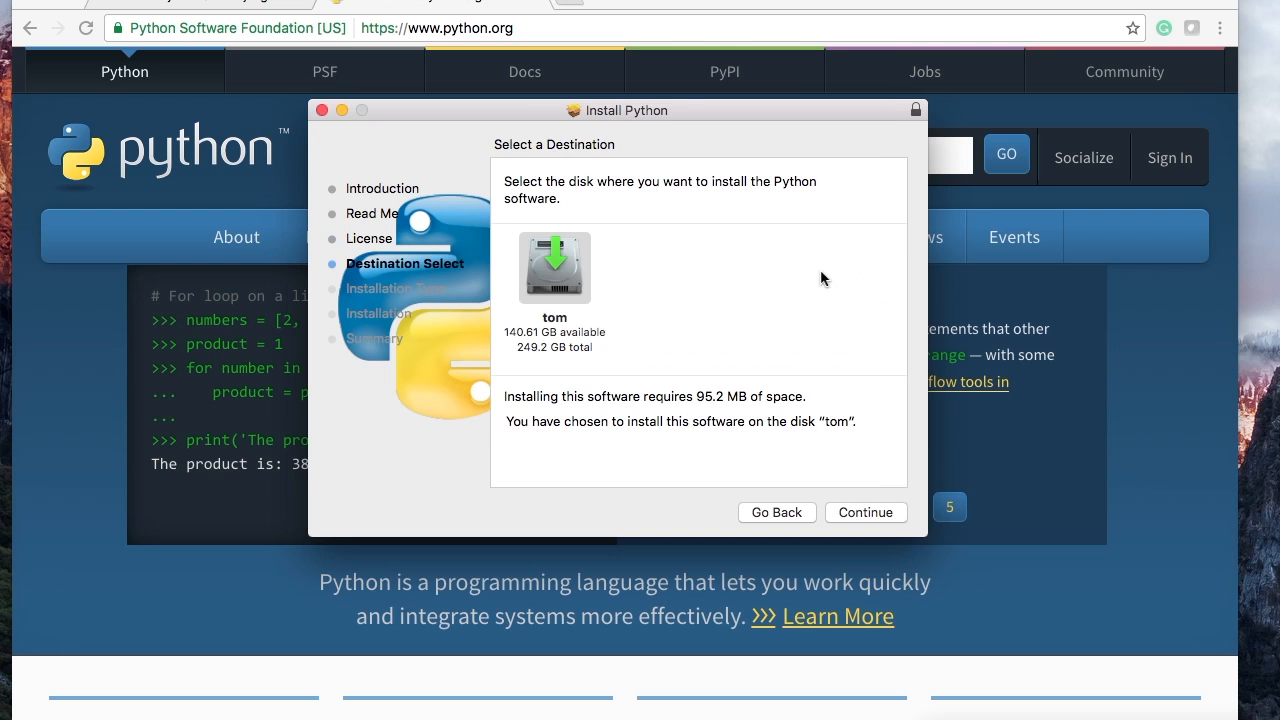
mouse_move(545, 258)
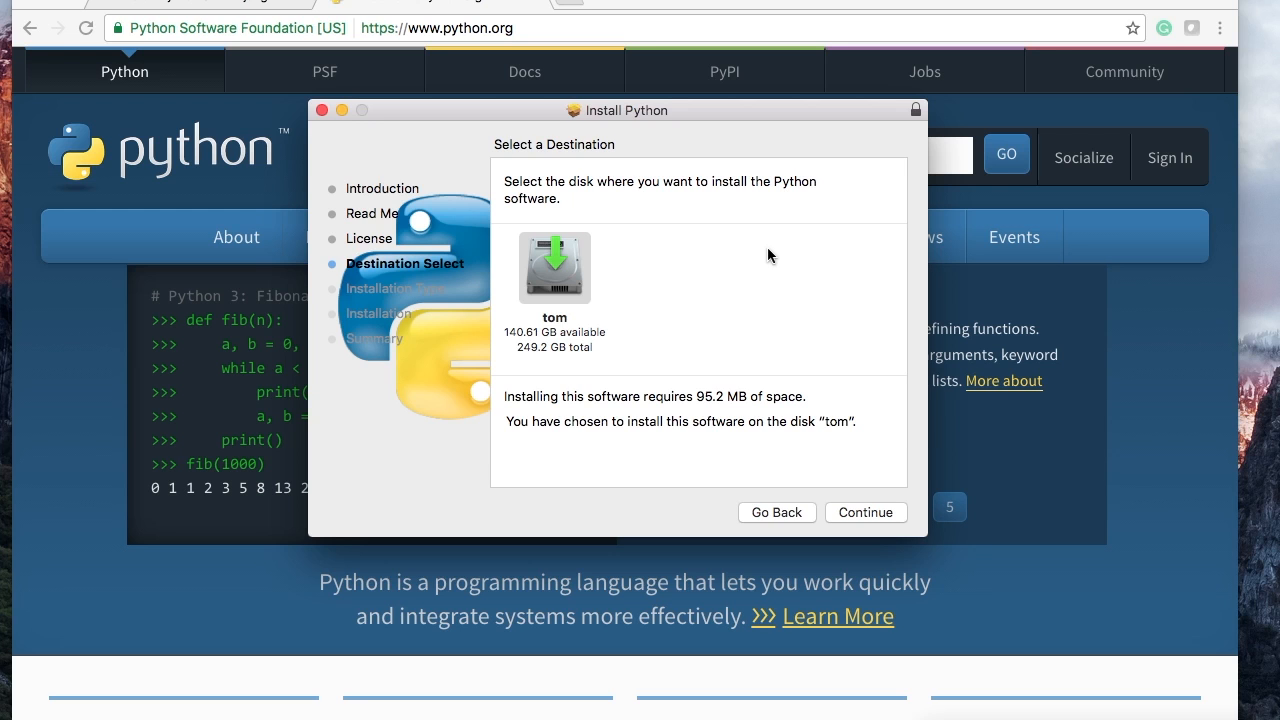
mouse_move(855, 517)
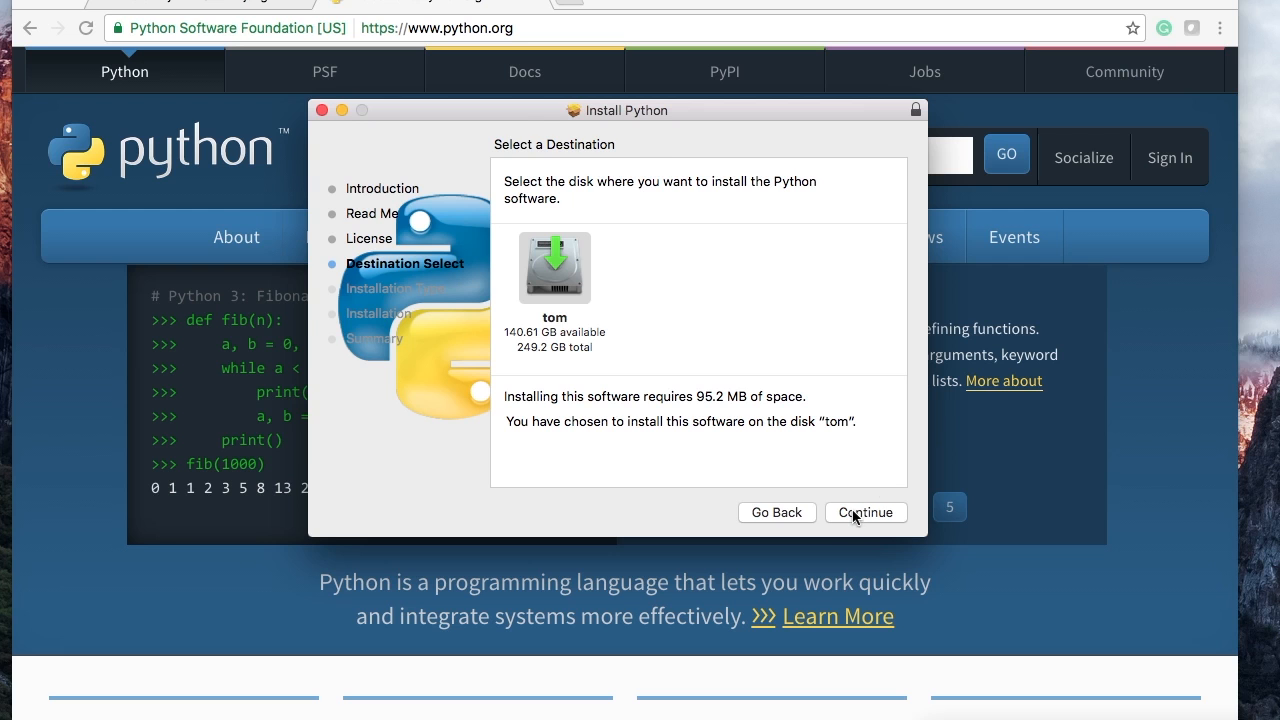
Install Python on disk 'tom' with the standard install, authorizing with the administrator password
left_click(864, 512)
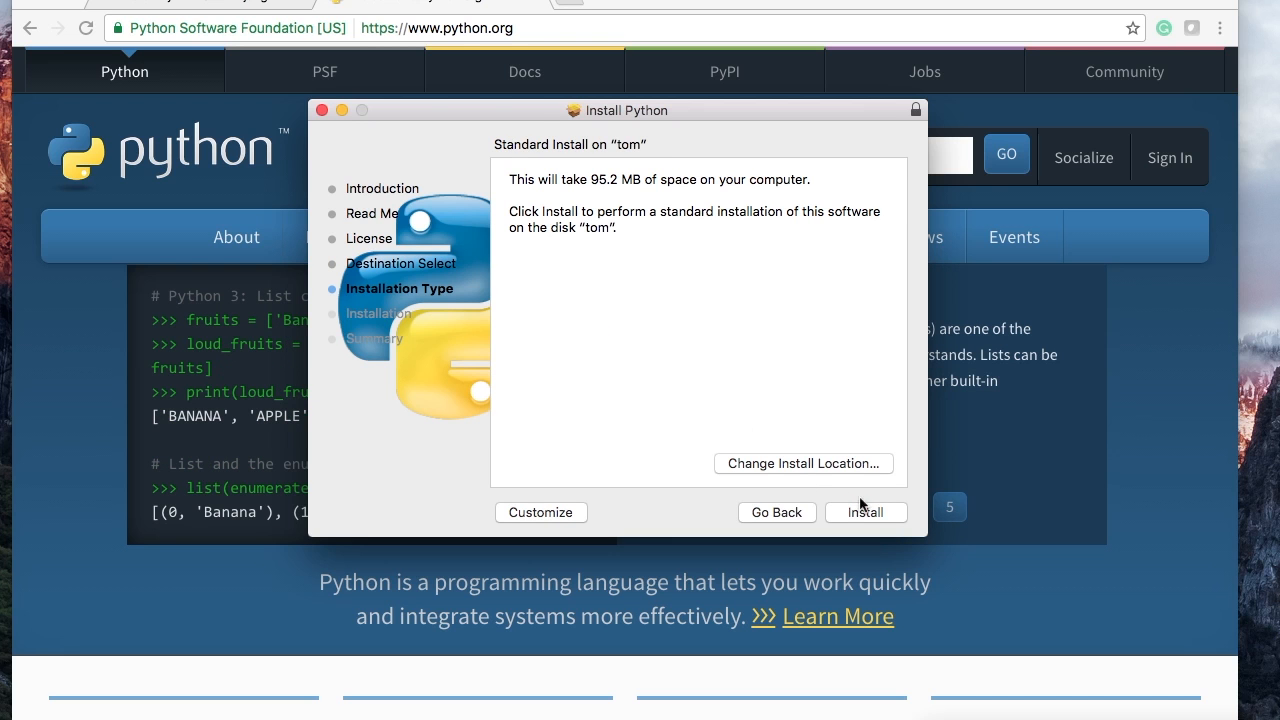
left_click(865, 512)
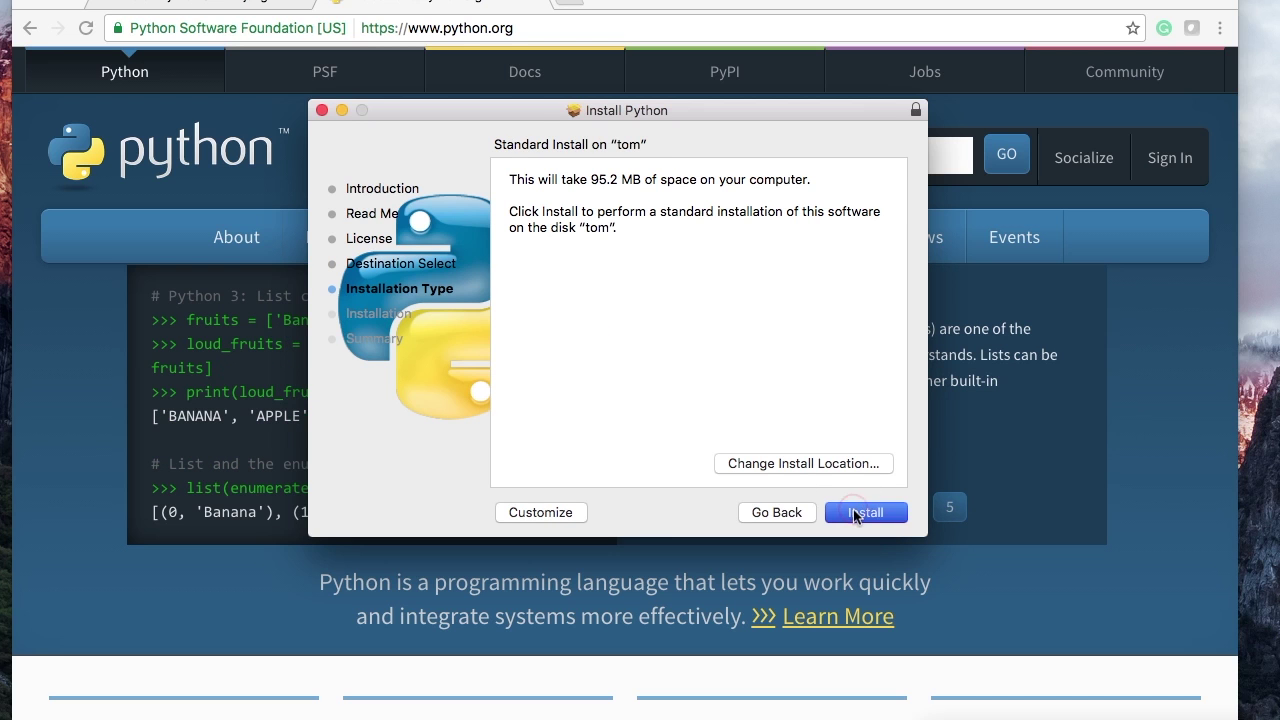
left_click(864, 512)
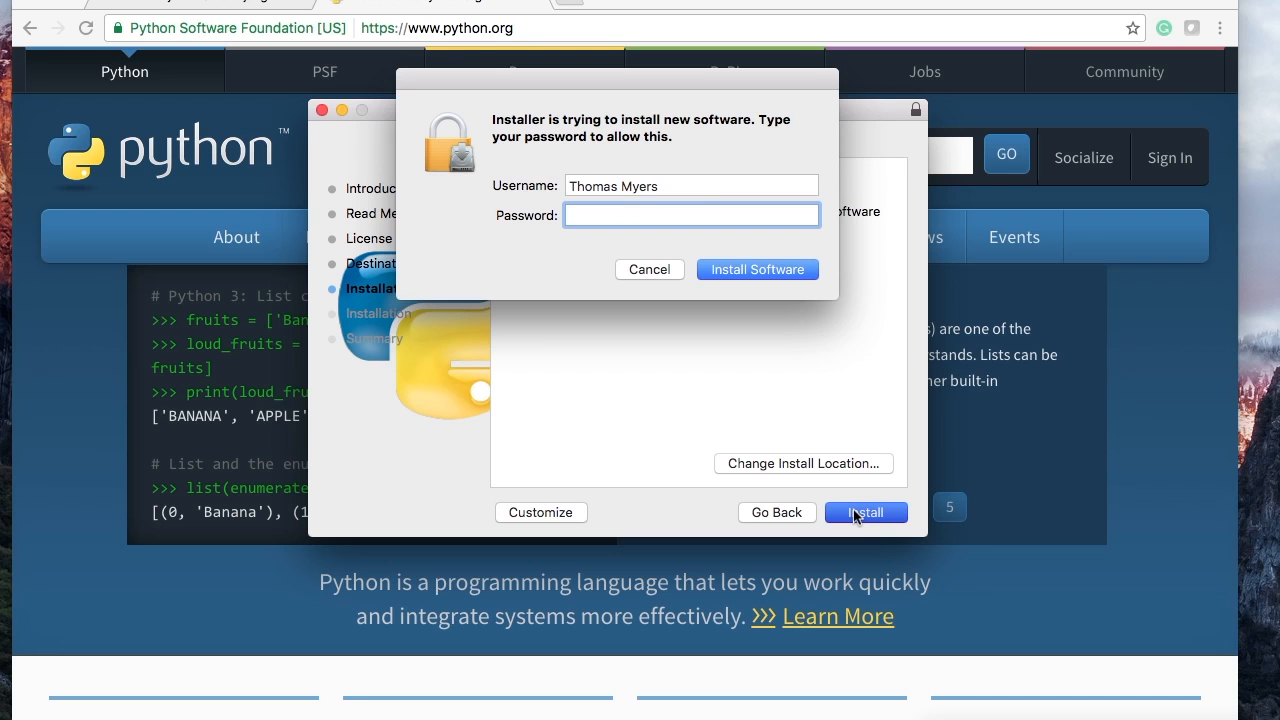
type("••")
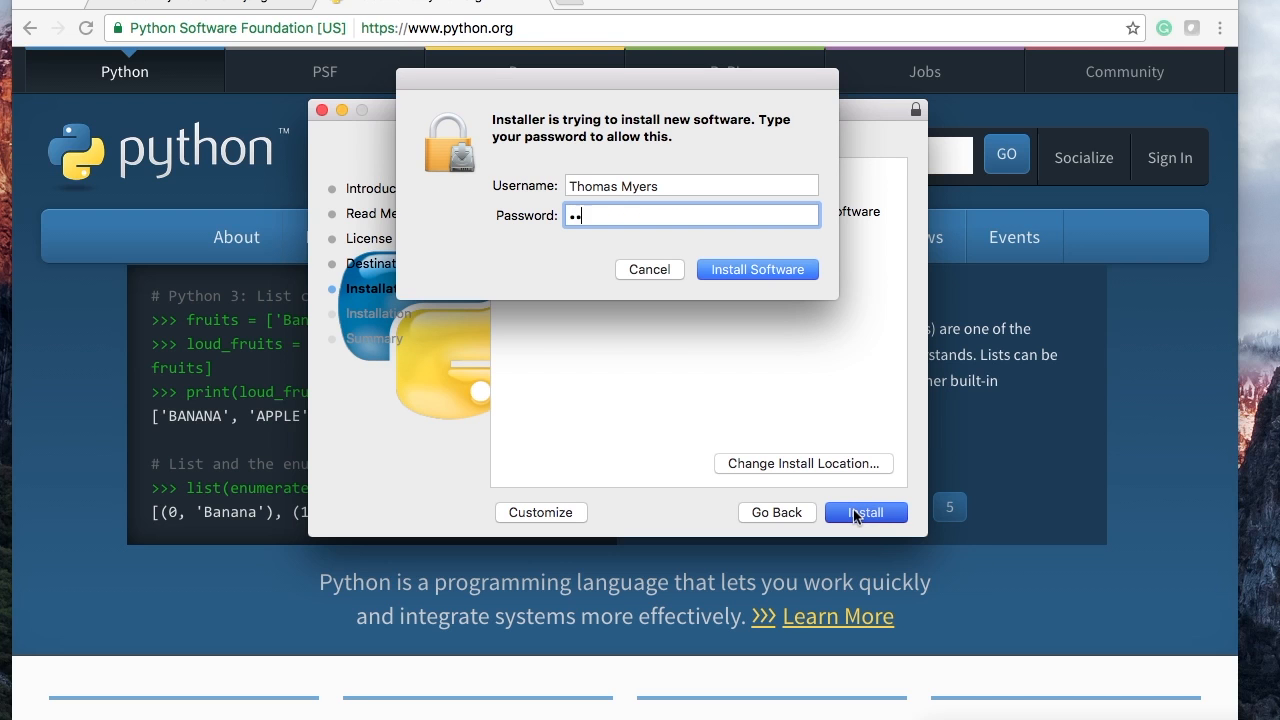
type("password")
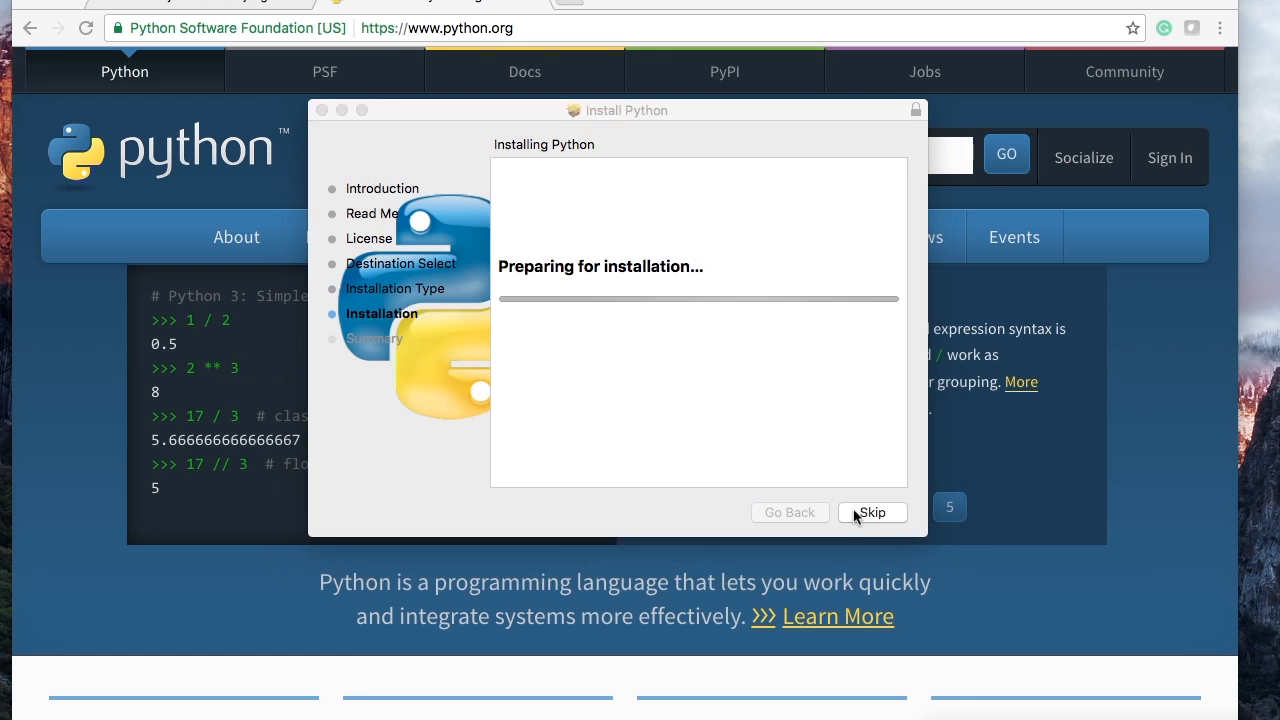
left_click(871, 512)
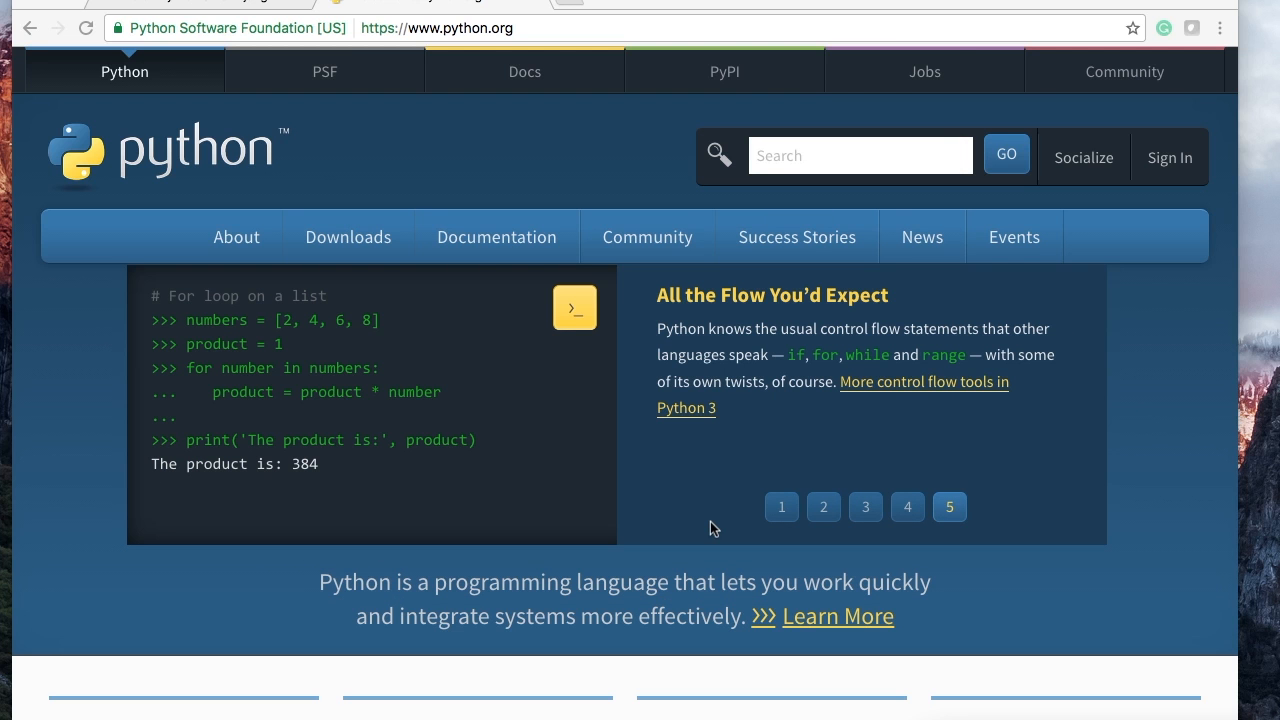
left_click(781, 506)
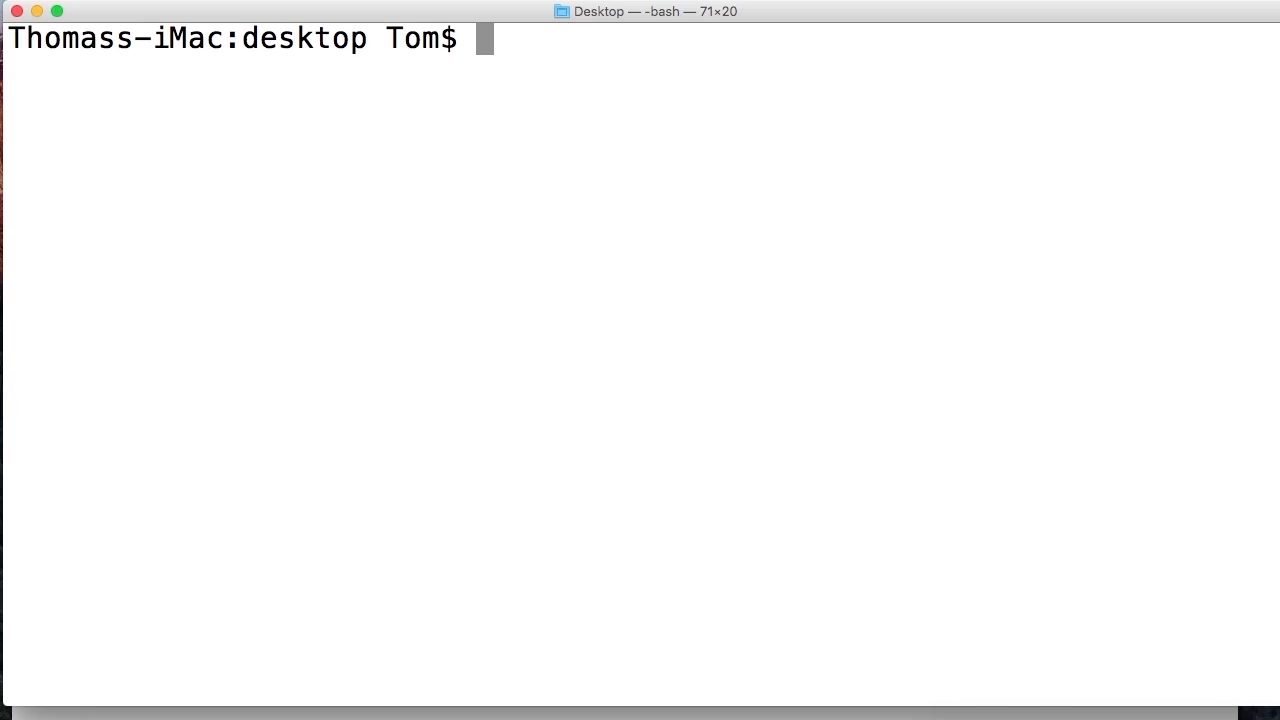
mouse_move(543, 663)
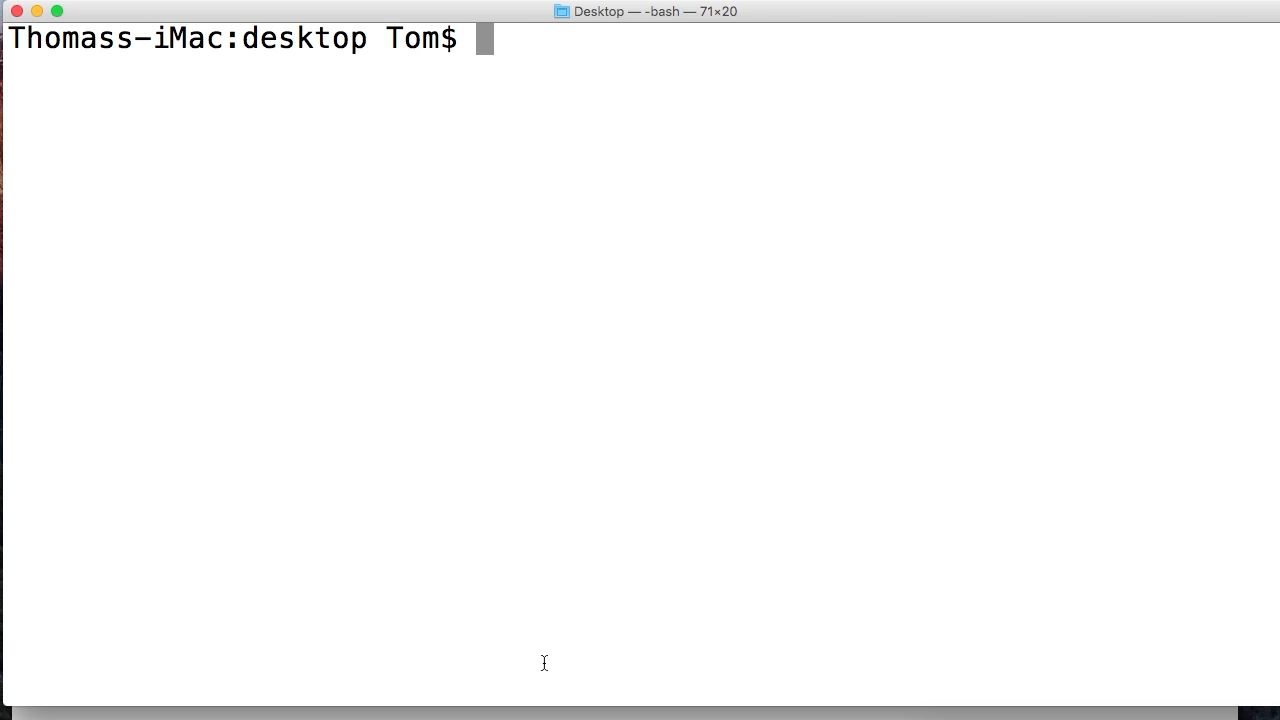
key("cmd+space")
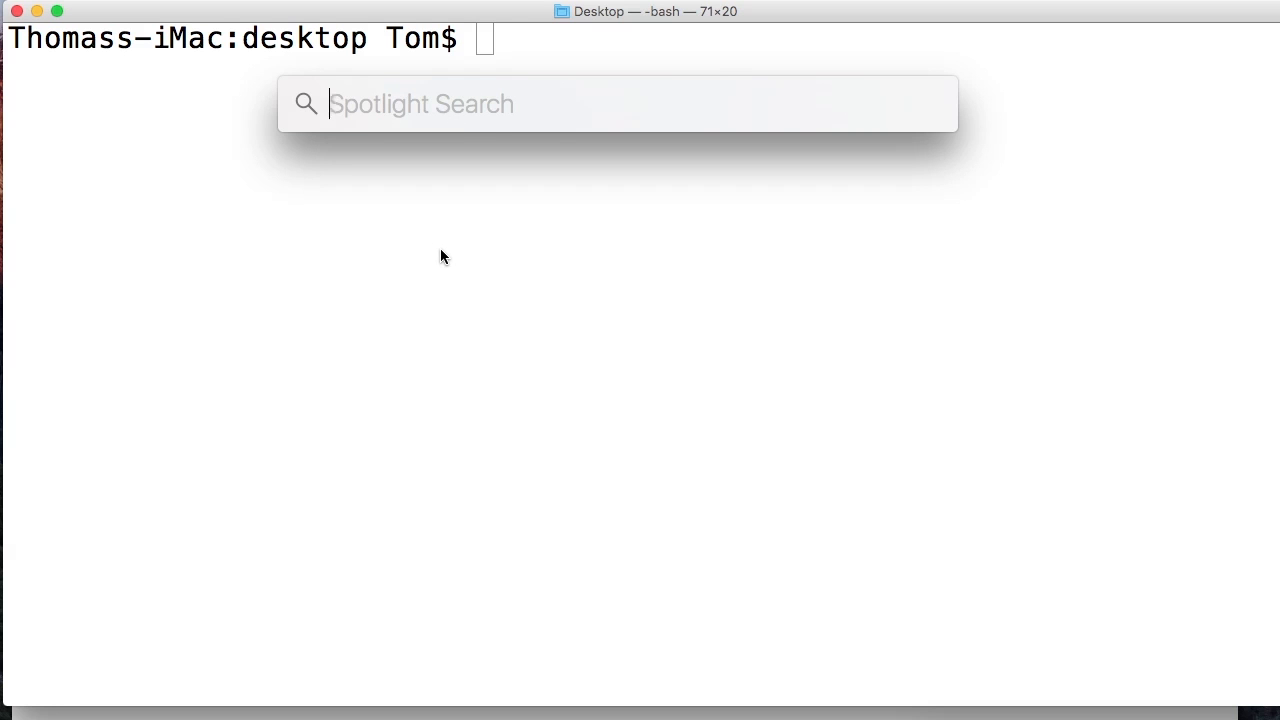
key("escape")
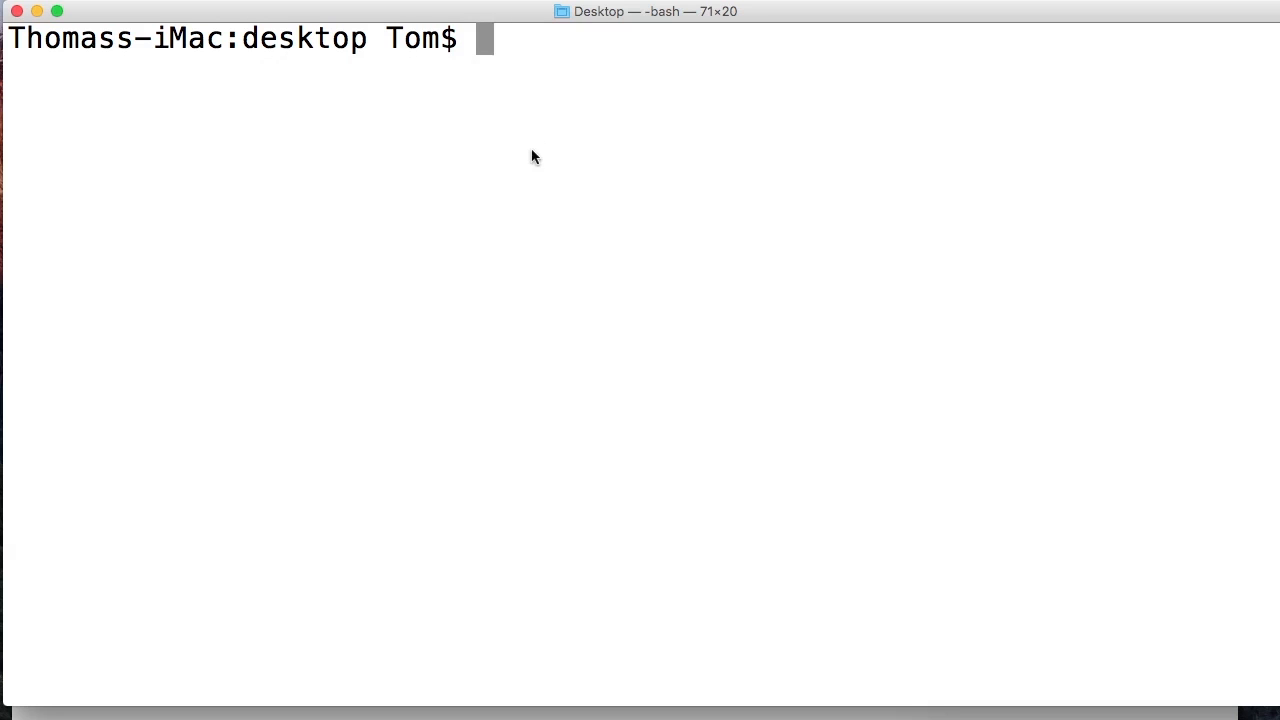
mouse_move(532, 139)
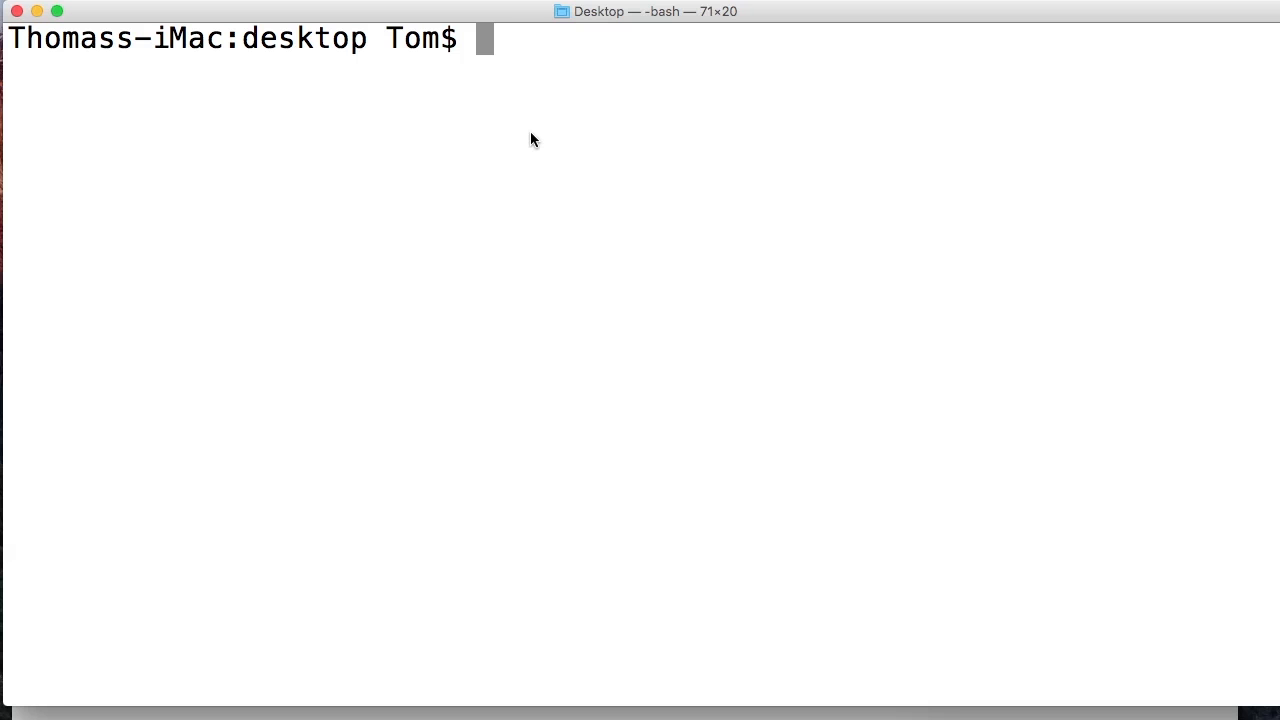
Run python to show the default Python 2.7.10 interpreter, then exit with Ctrl+D
type("python")
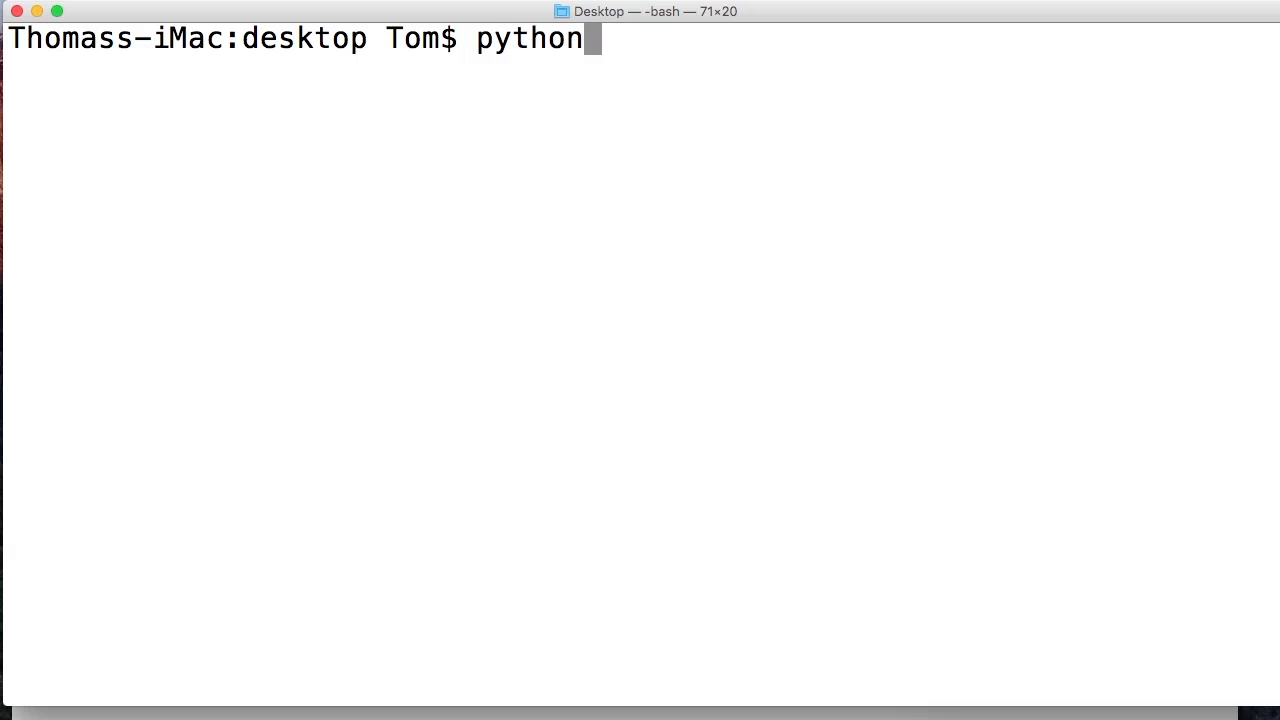
key("Return")
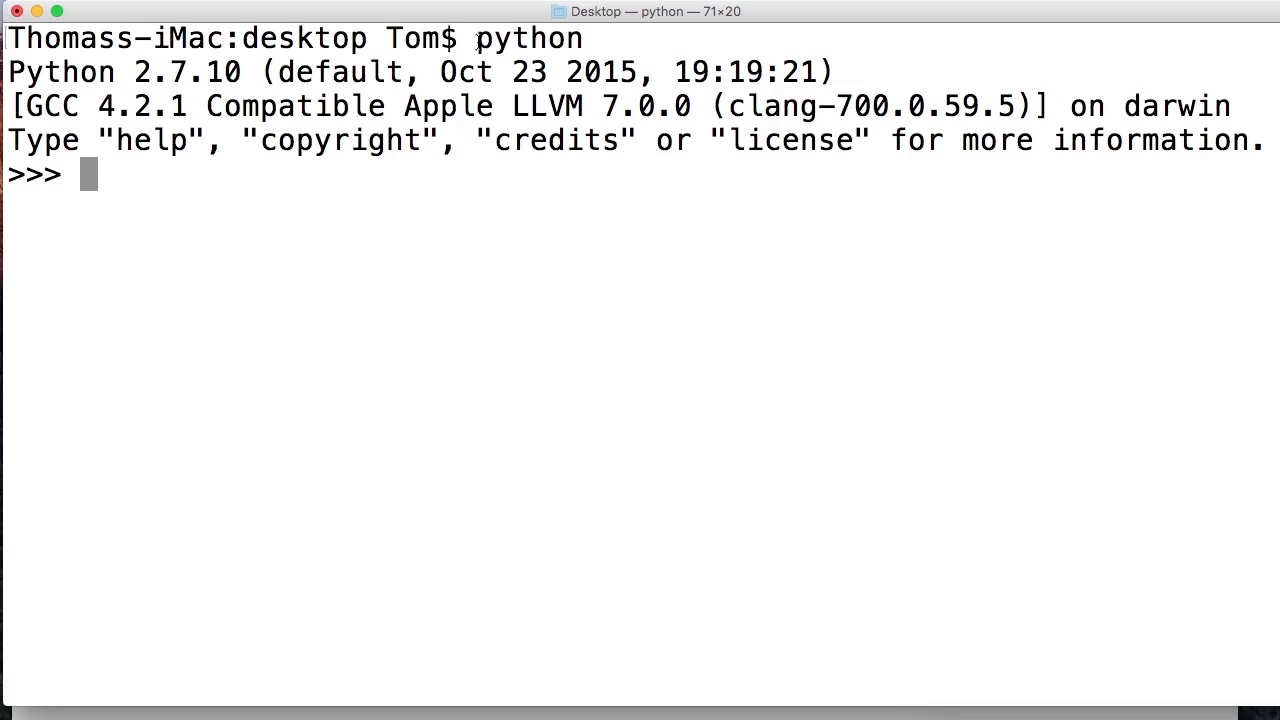
double_click(529, 38)
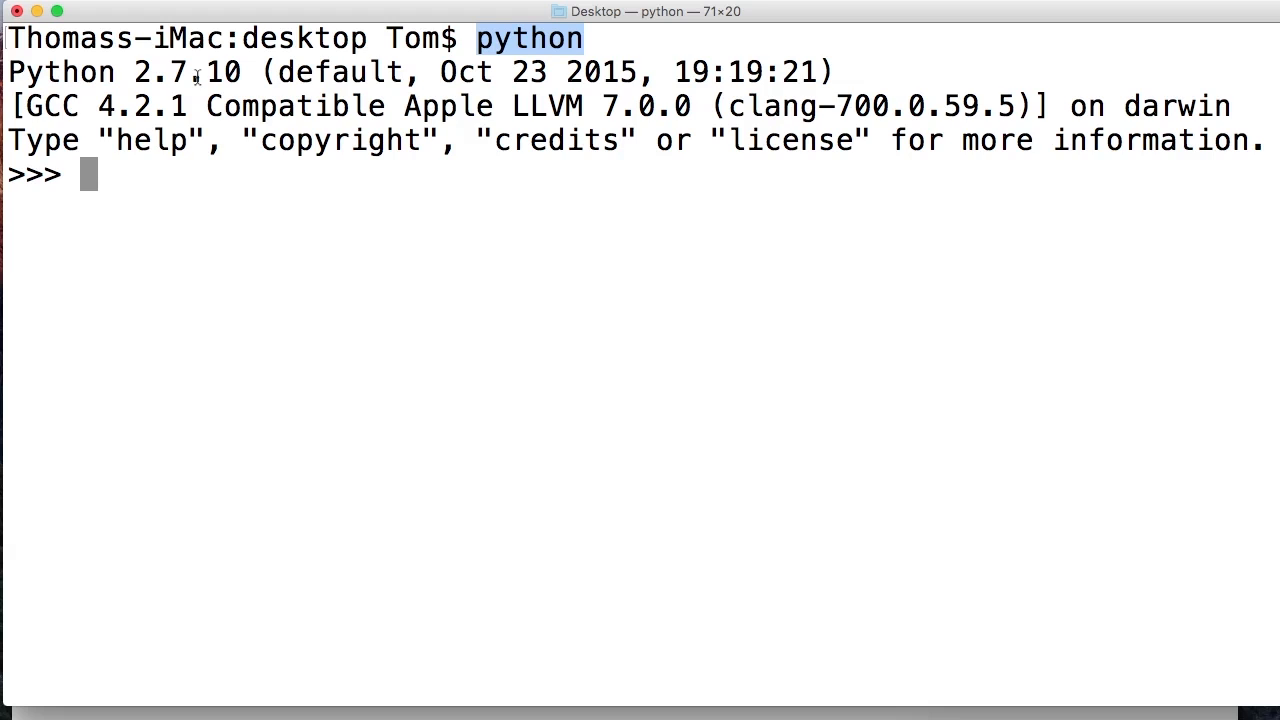
key("ctrl+d")
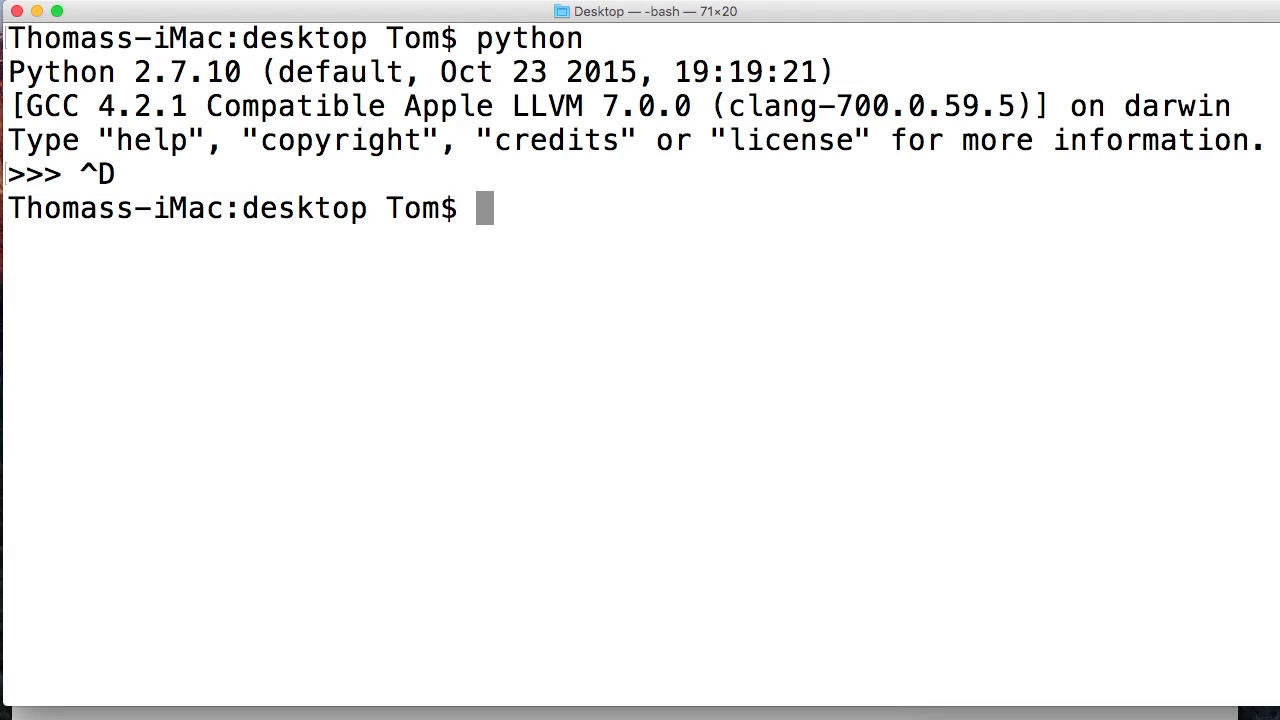
Run python3 to launch Python 3.5.2, compare it with python, then exit
type("python3")
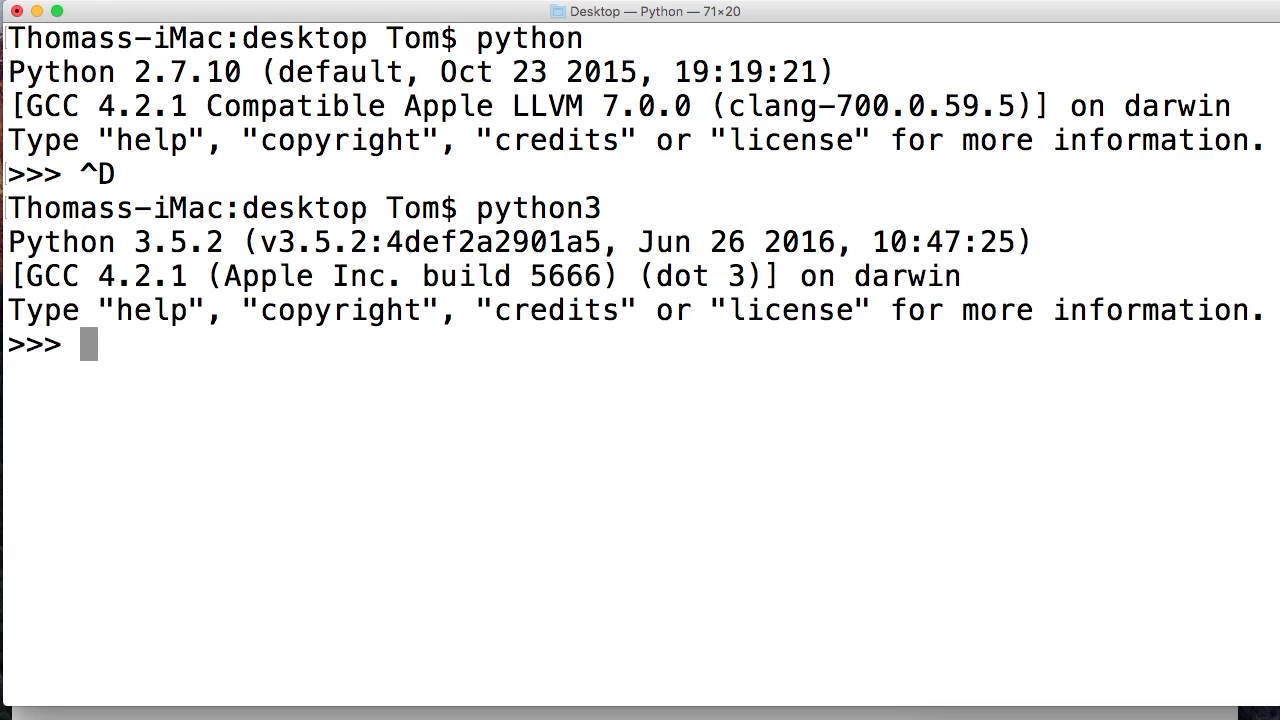
mouse_move(410, 260)
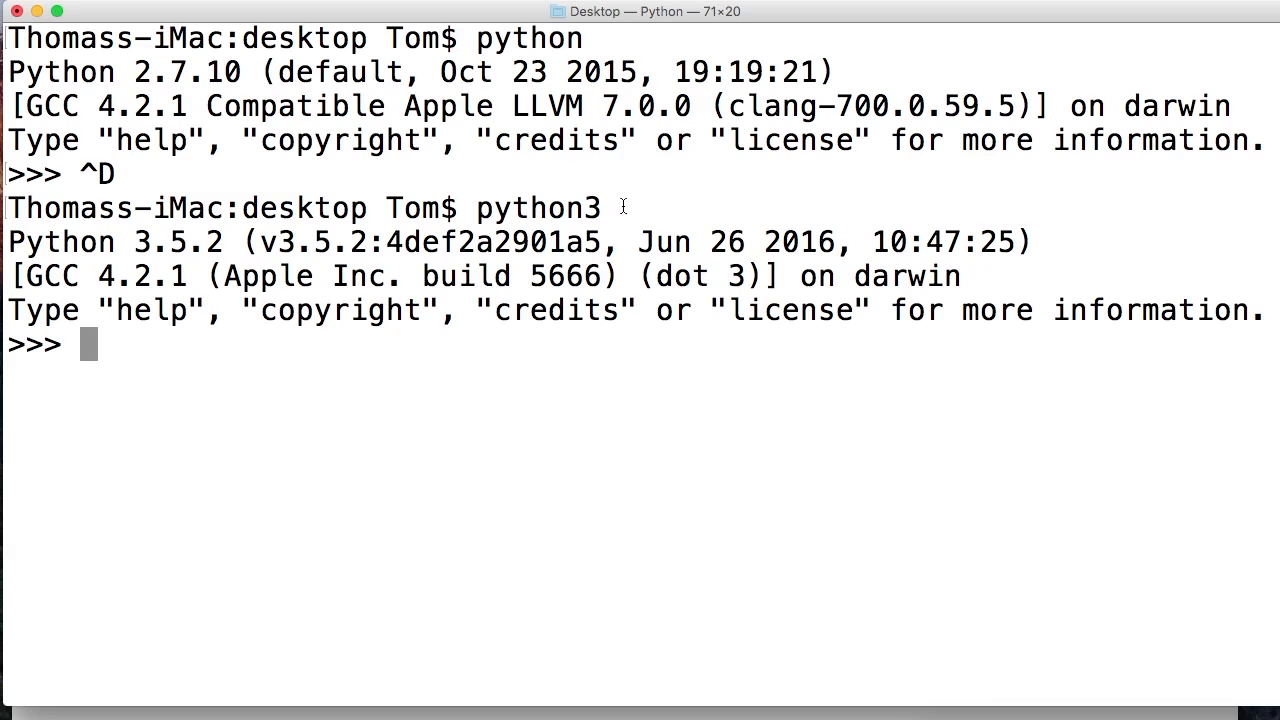
mouse_move(118, 238)
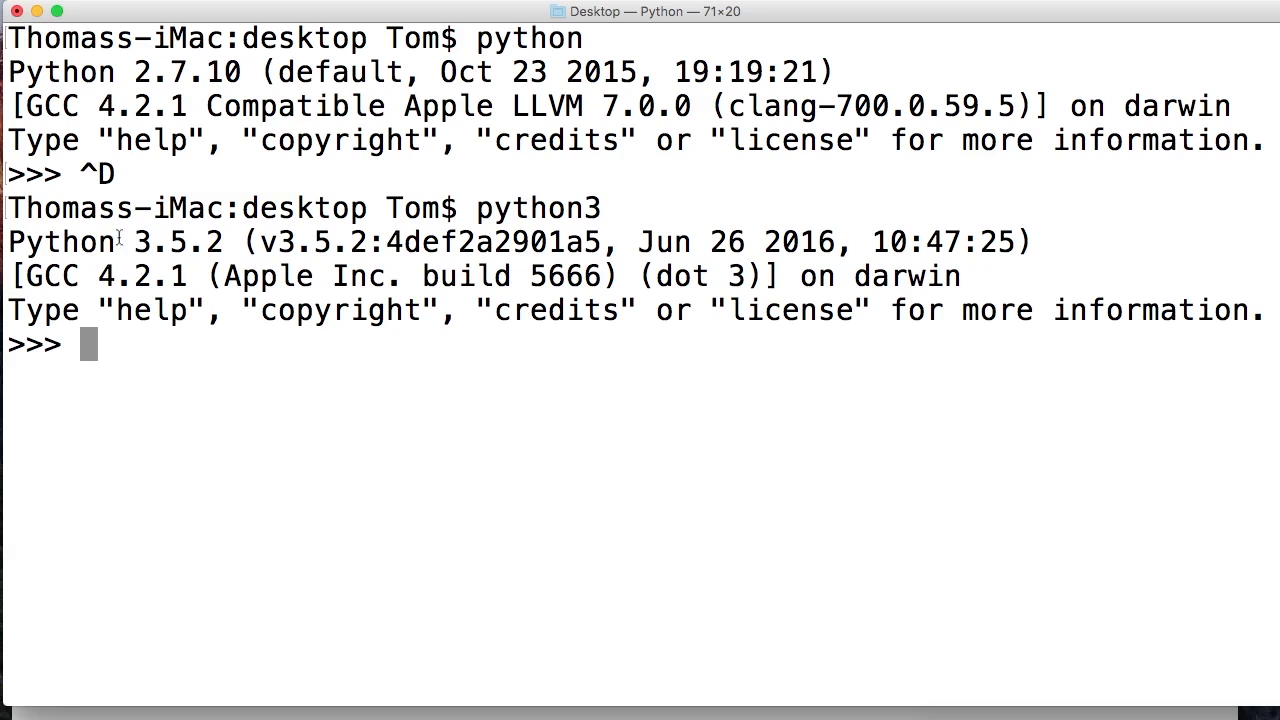
mouse_move(472, 208)
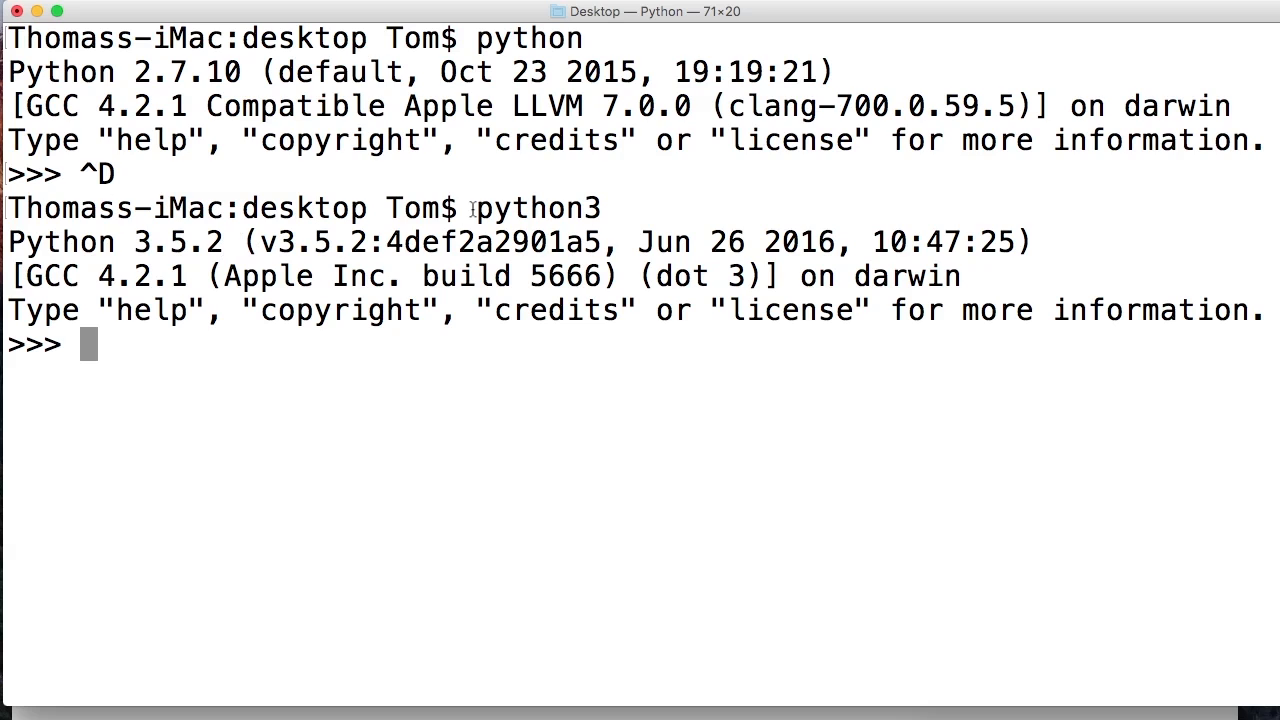
double_click(538, 208)
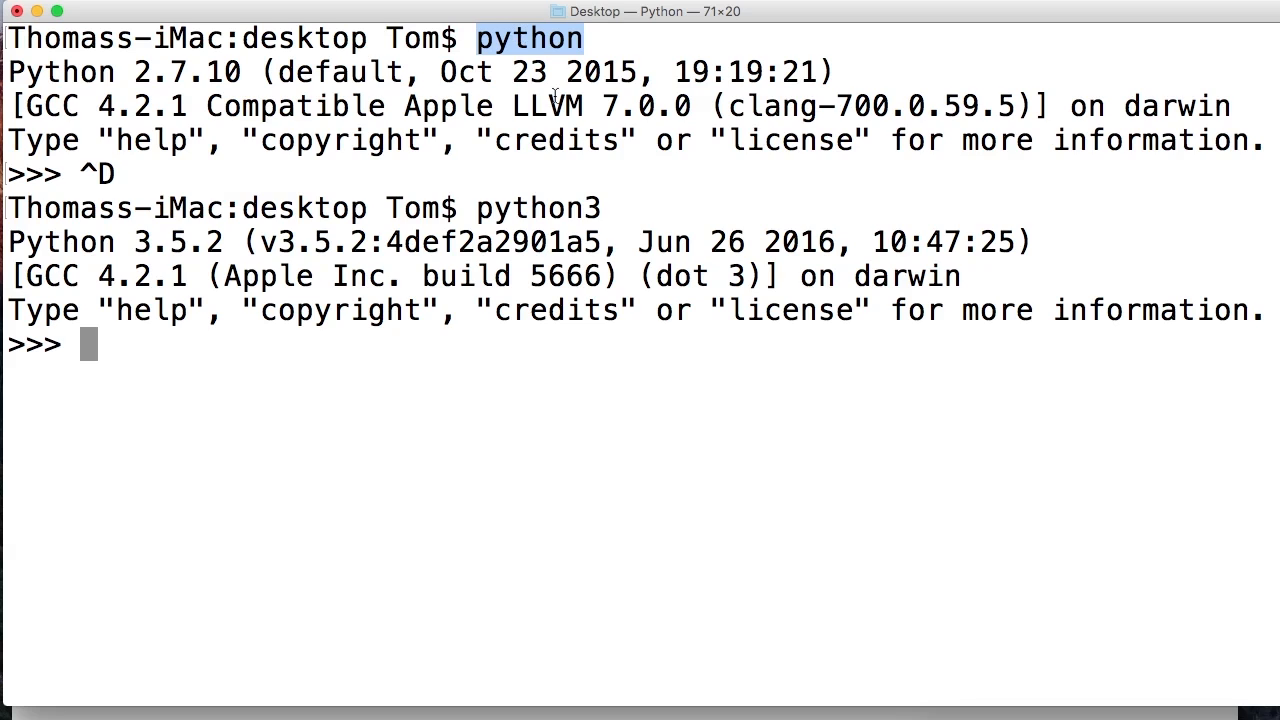
double_click(537, 208)
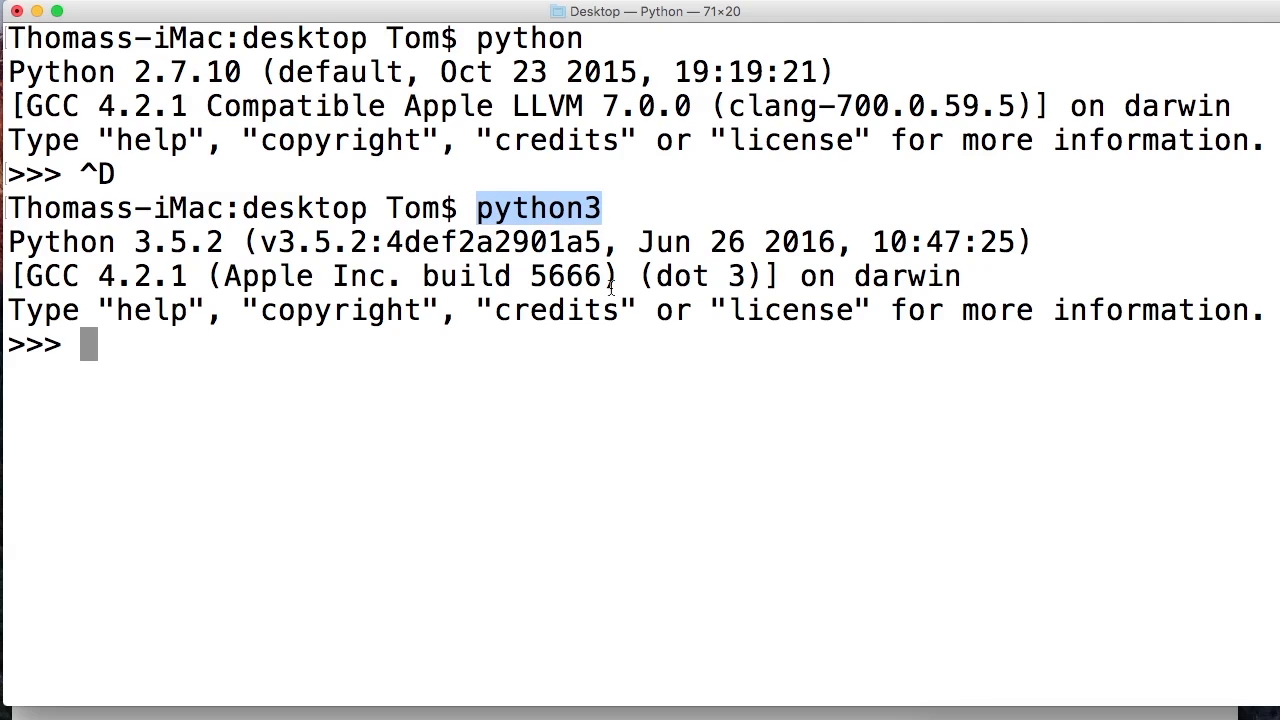
key("ctrl+d")
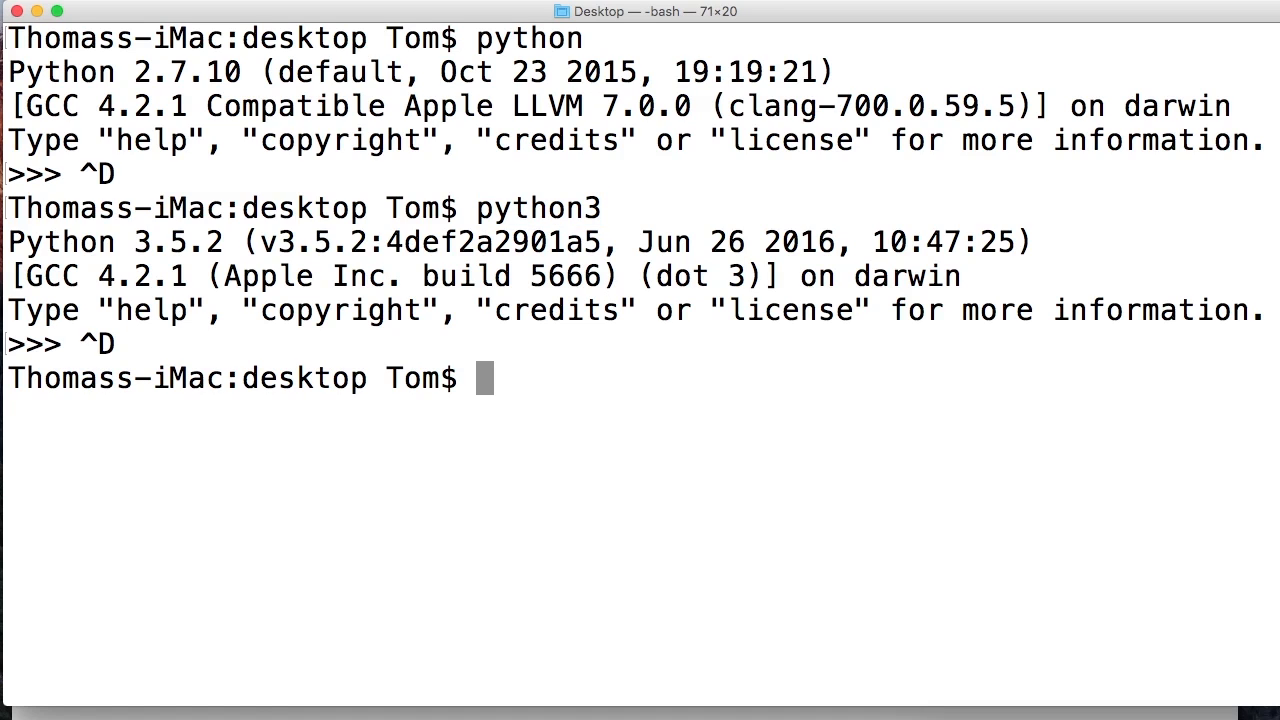
Run python --version and python3 --version, reporting 2.7.10 and 3.5.2
type("py")
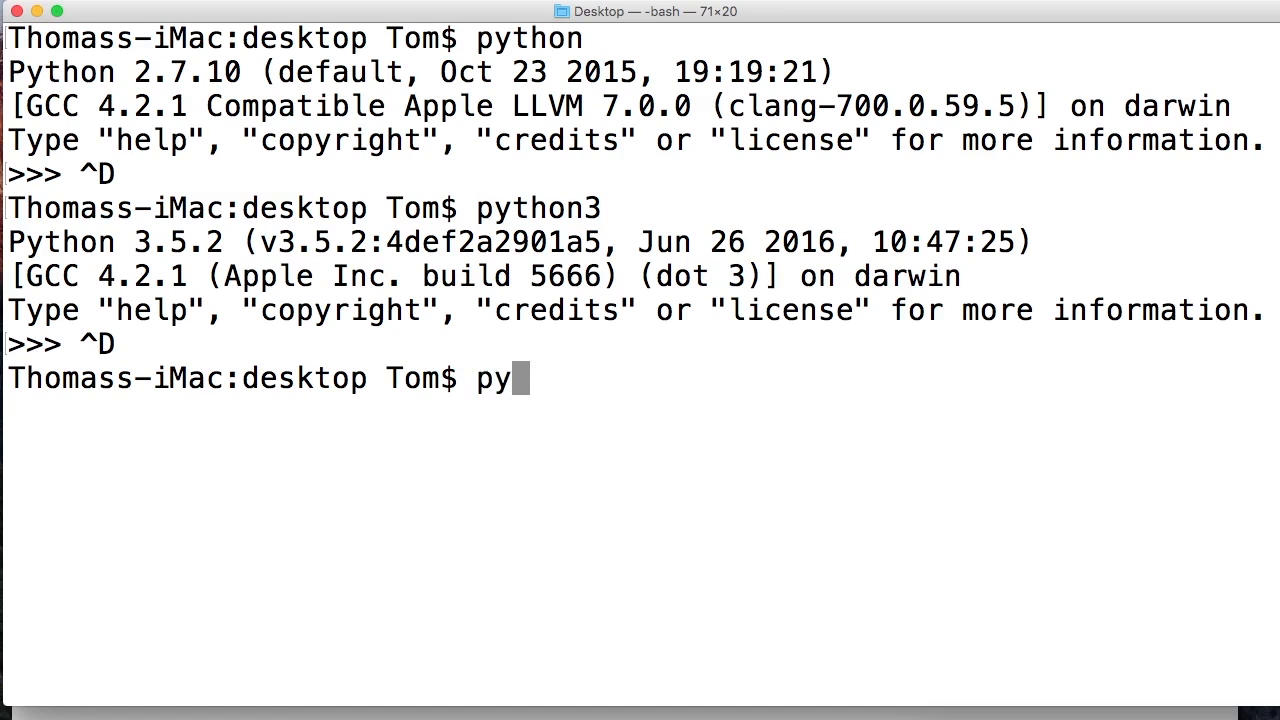
type("thon --version")
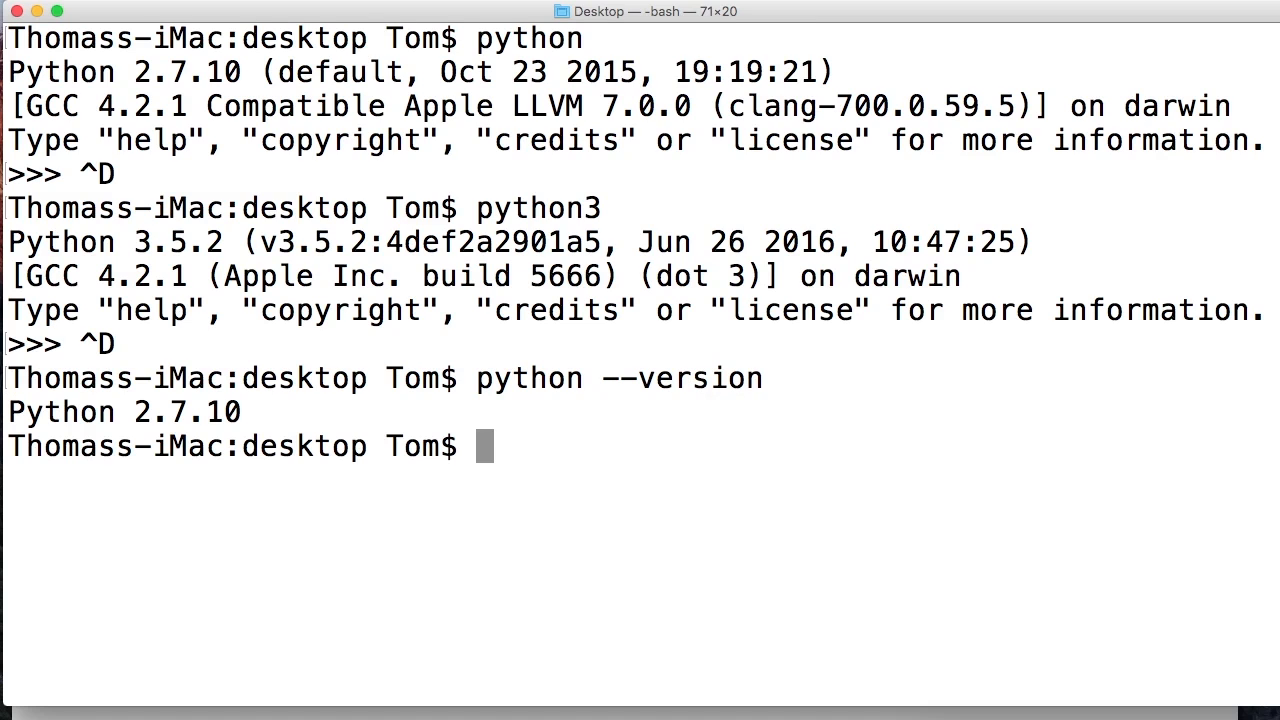
type("python3")
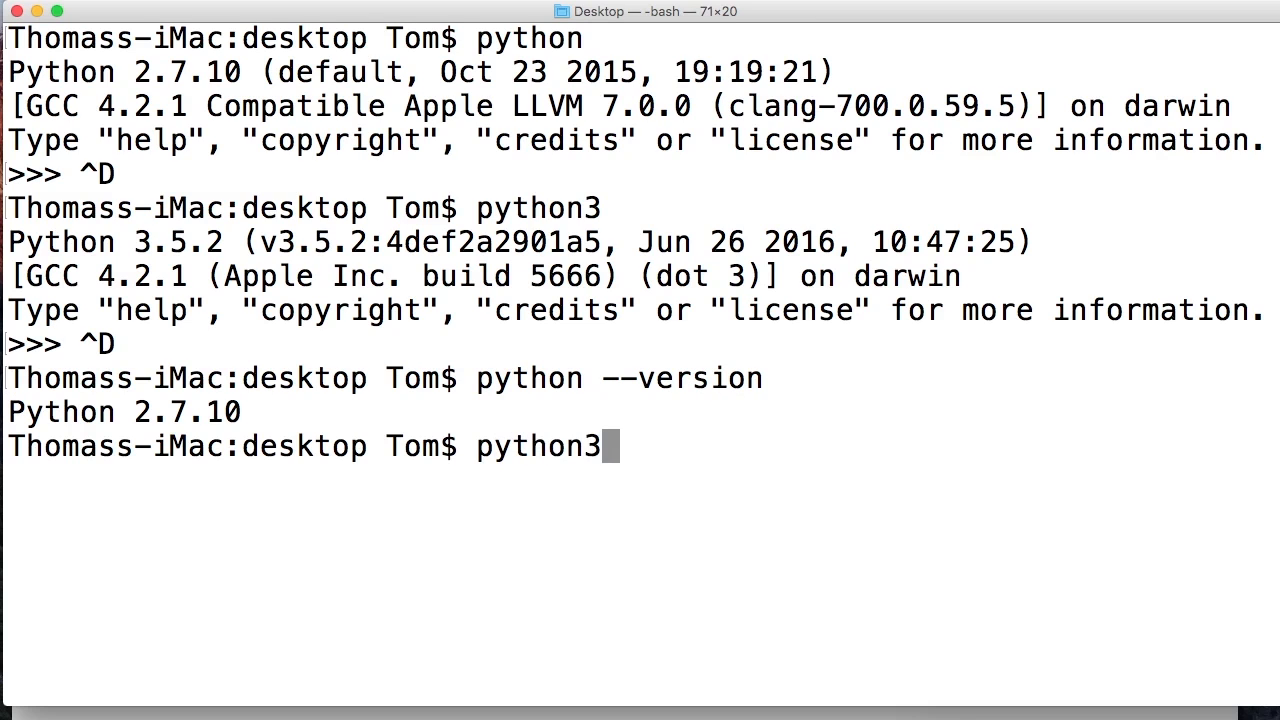
type("--version")
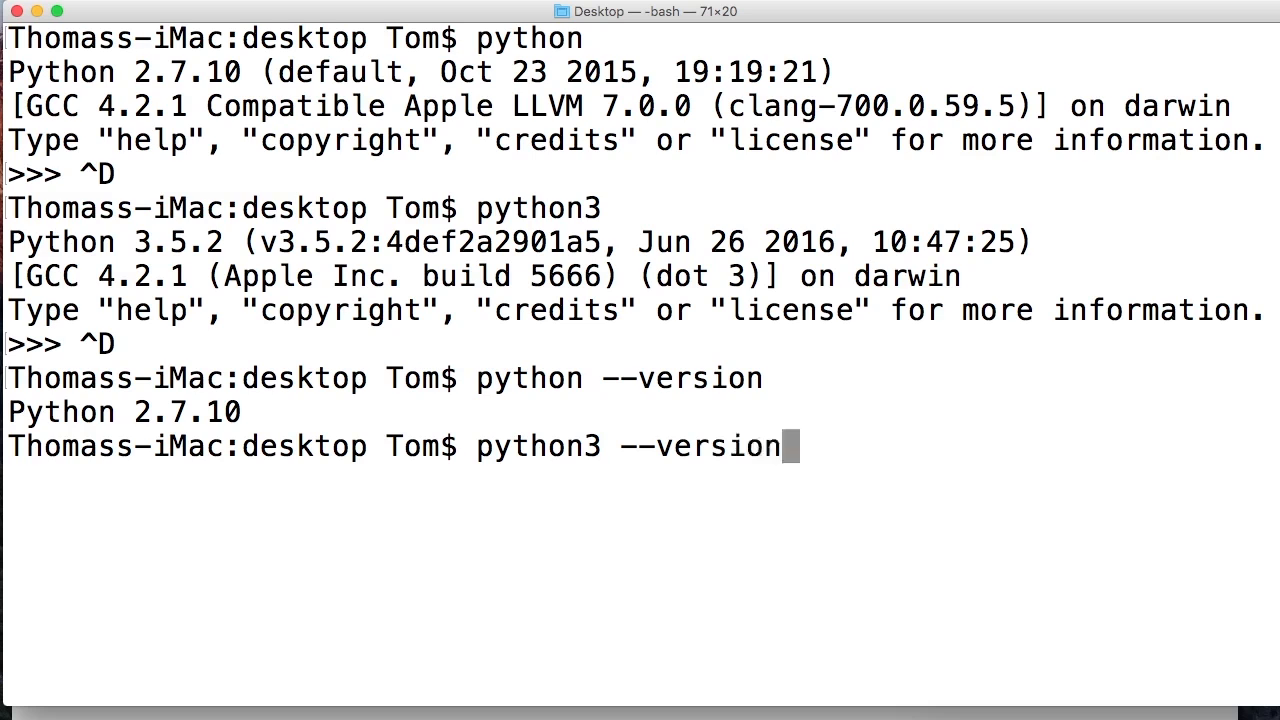
key("Return")
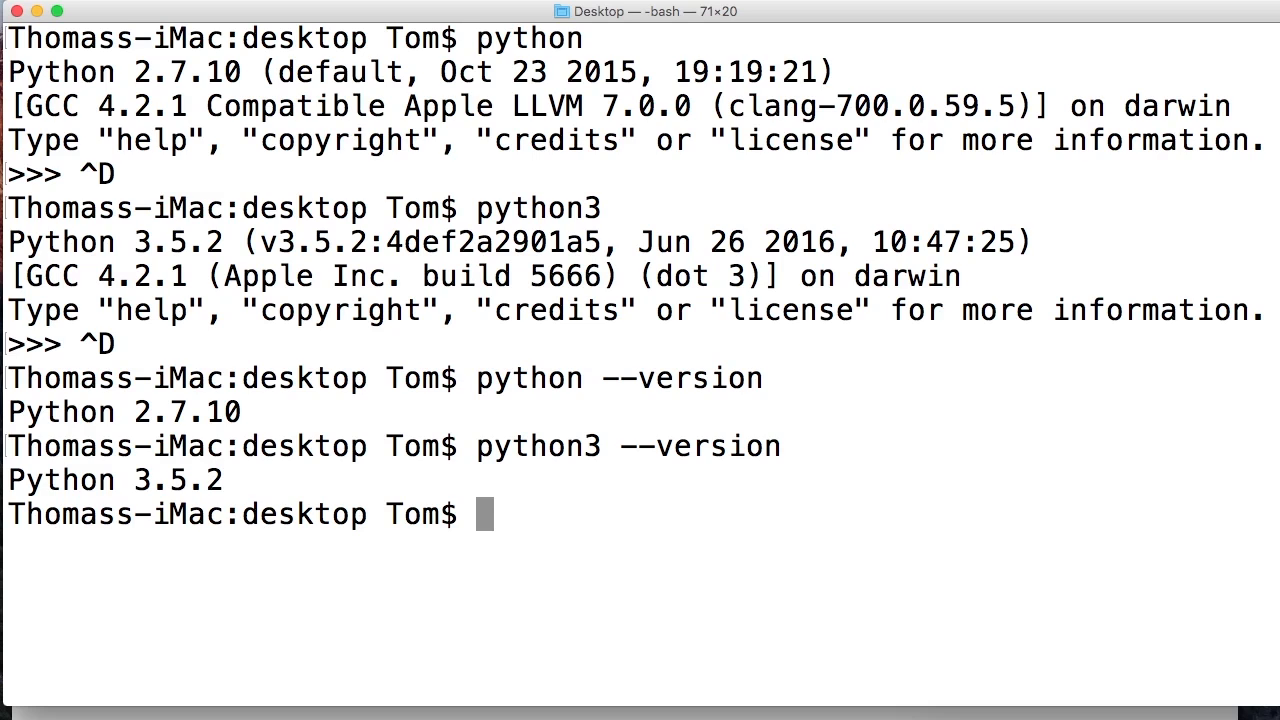
mouse_move(228, 457)
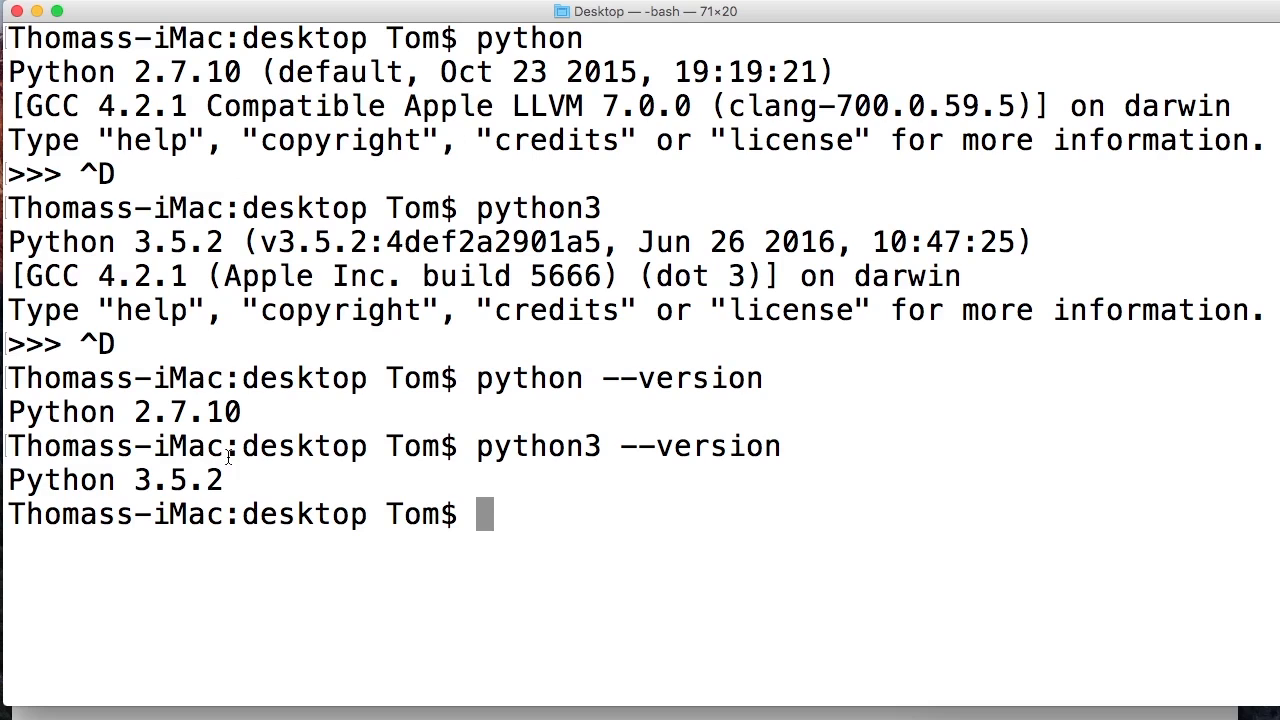
mouse_move(420, 457)
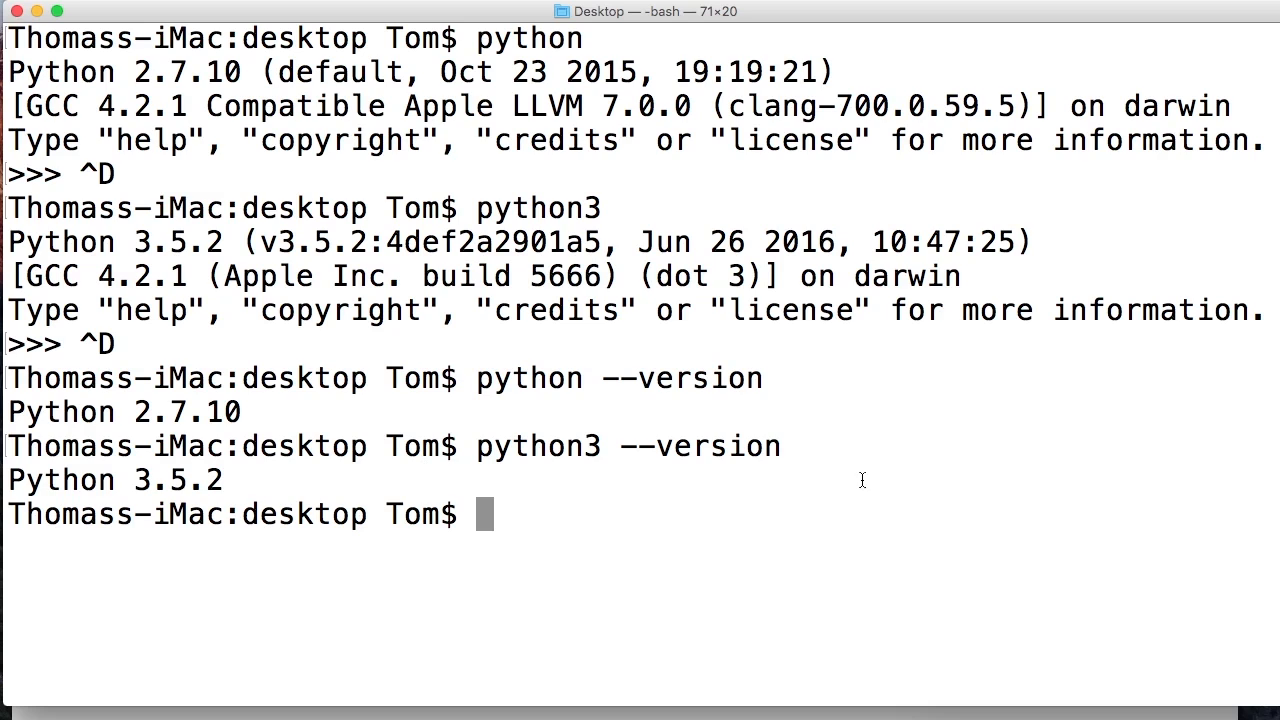
mouse_move(872, 594)
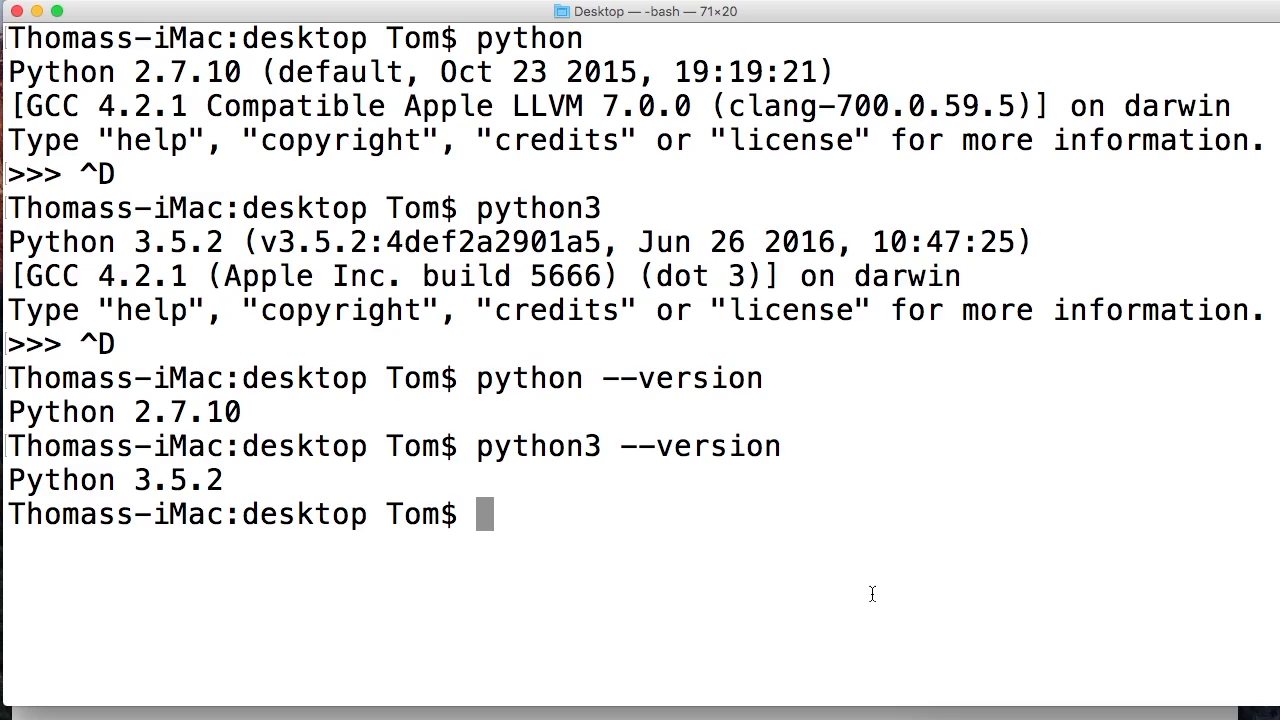